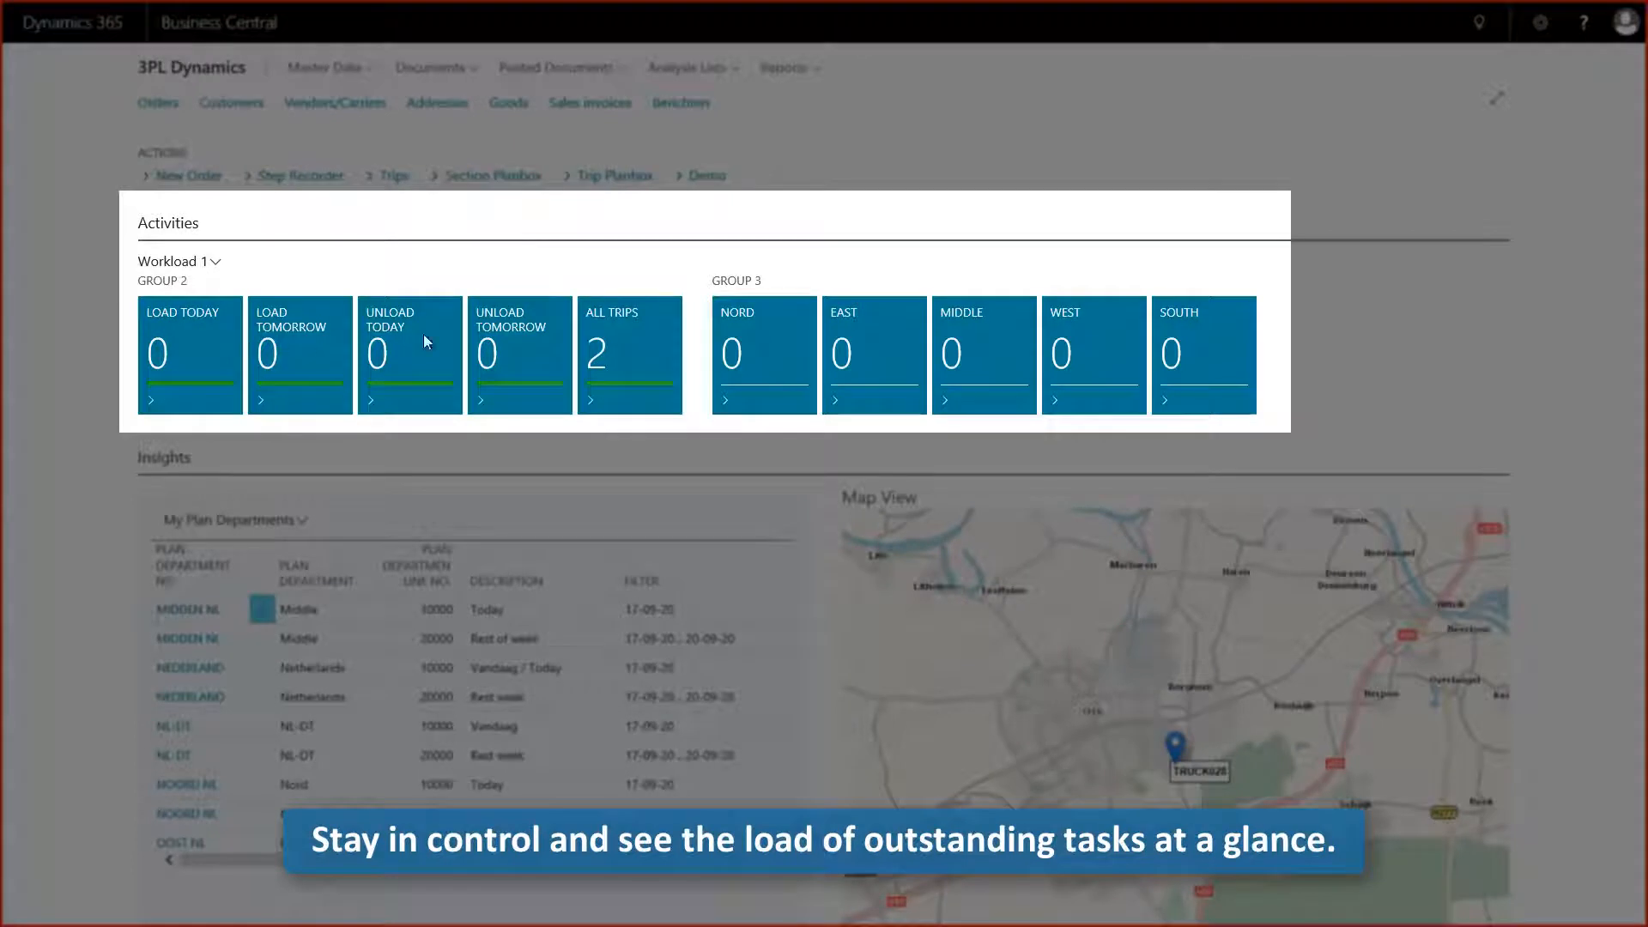
mouse_move(952, 349)
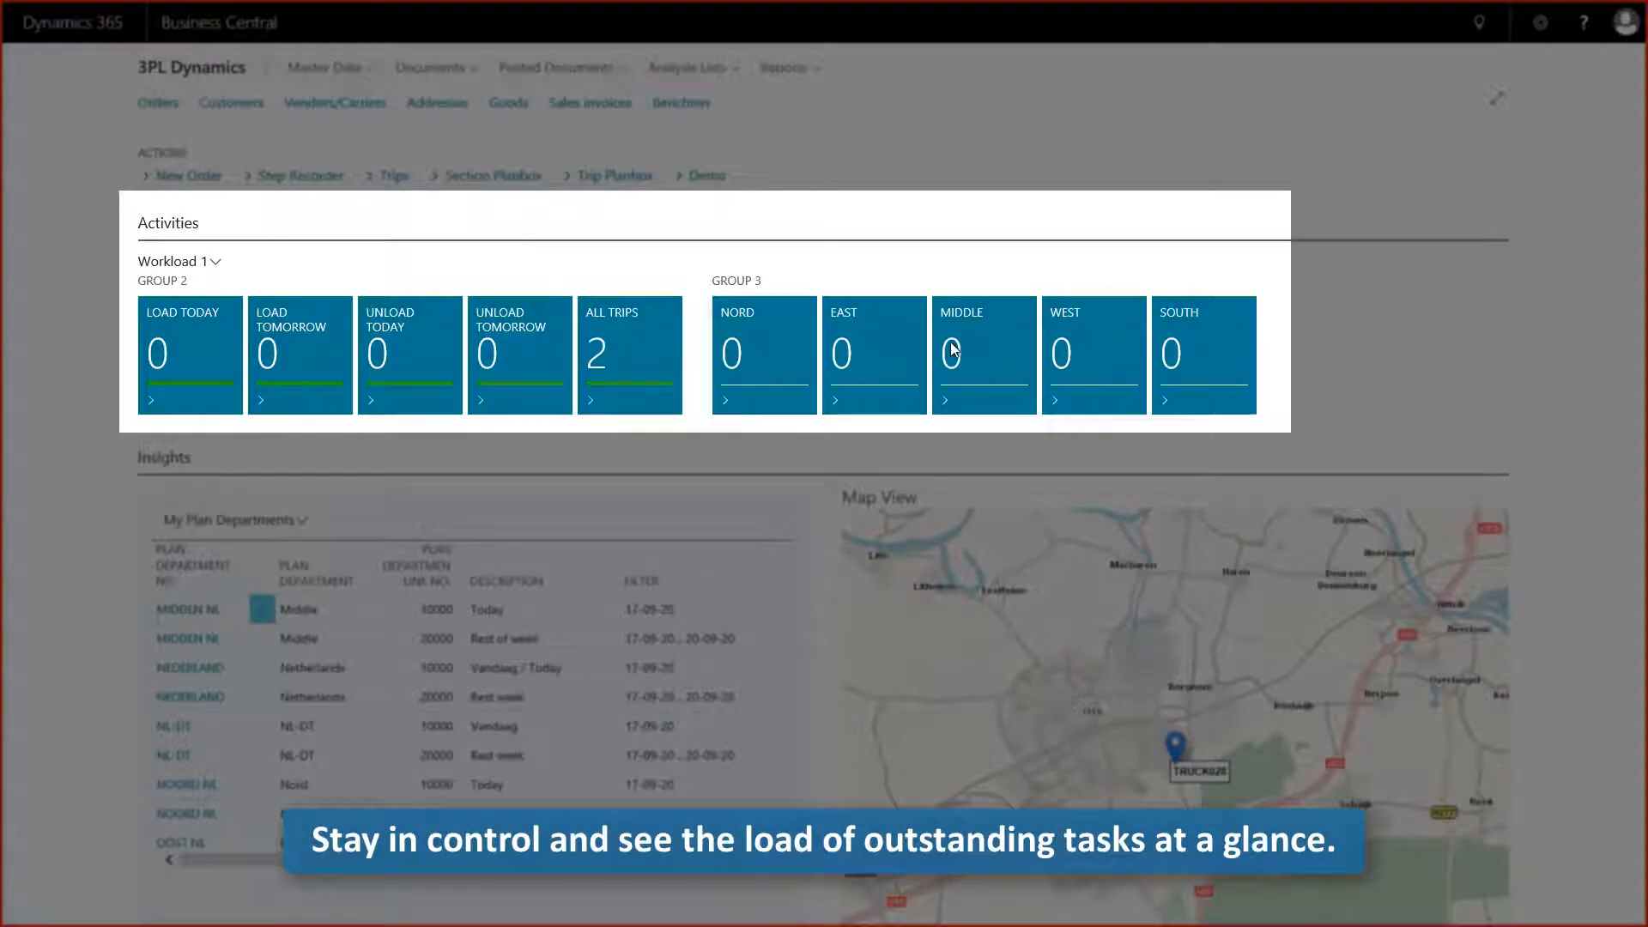
mouse_move(1363, 371)
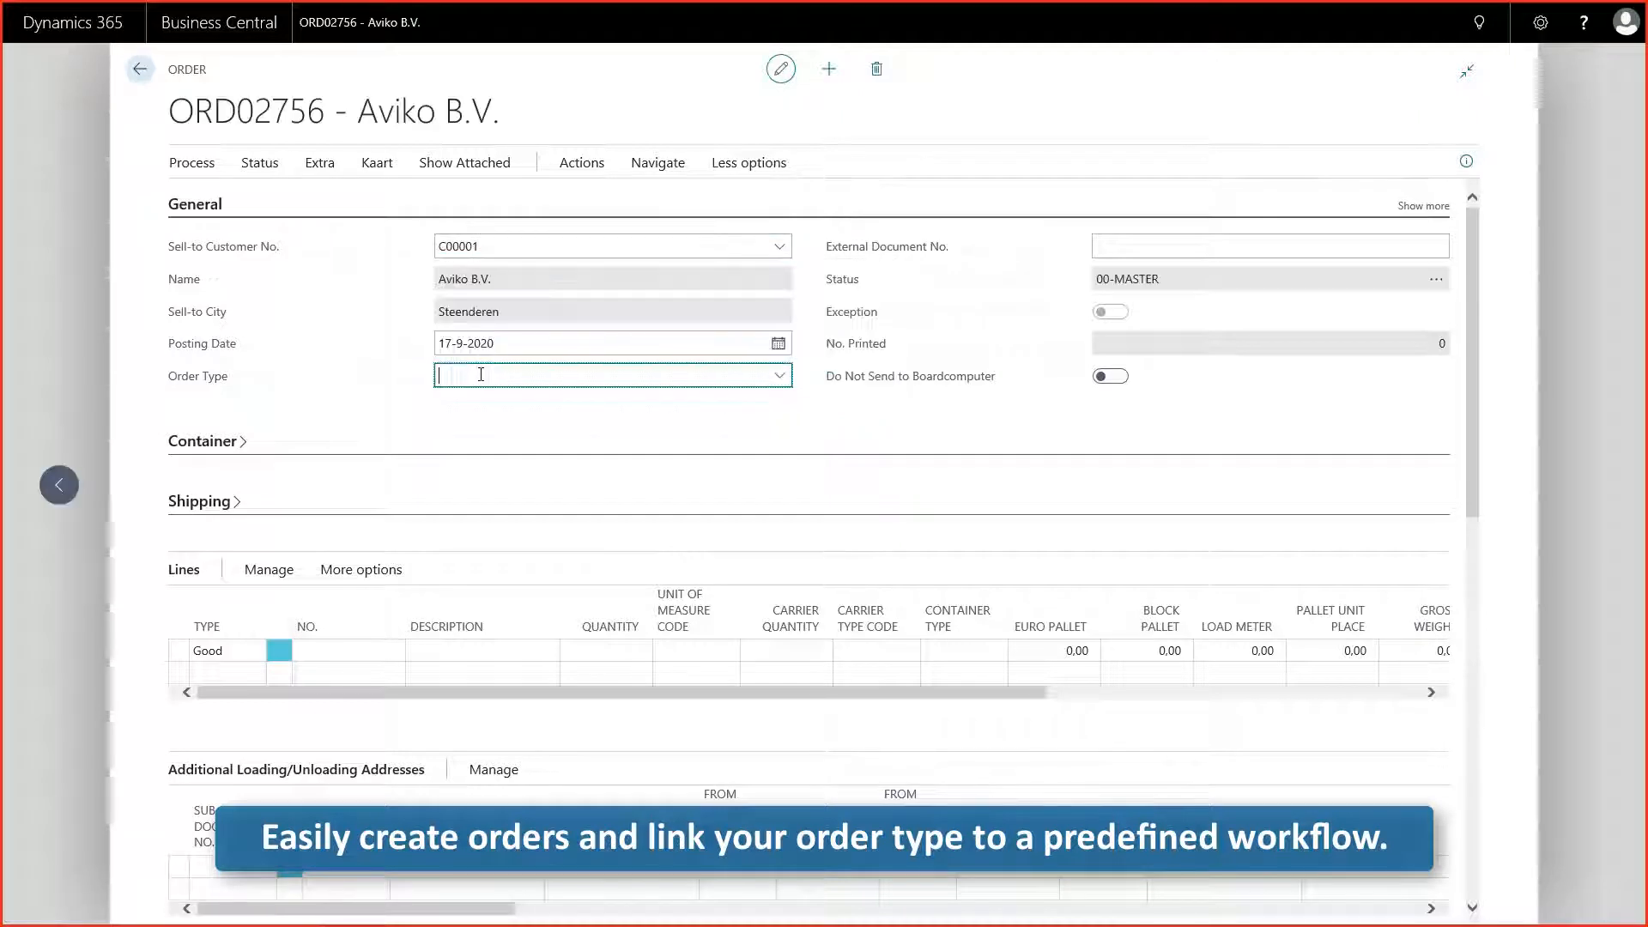
Step: Set order type DISTRI and add a Diepvries Patatoes goods line with quantity 4
text(distr)
click(348, 651)
text(diep)
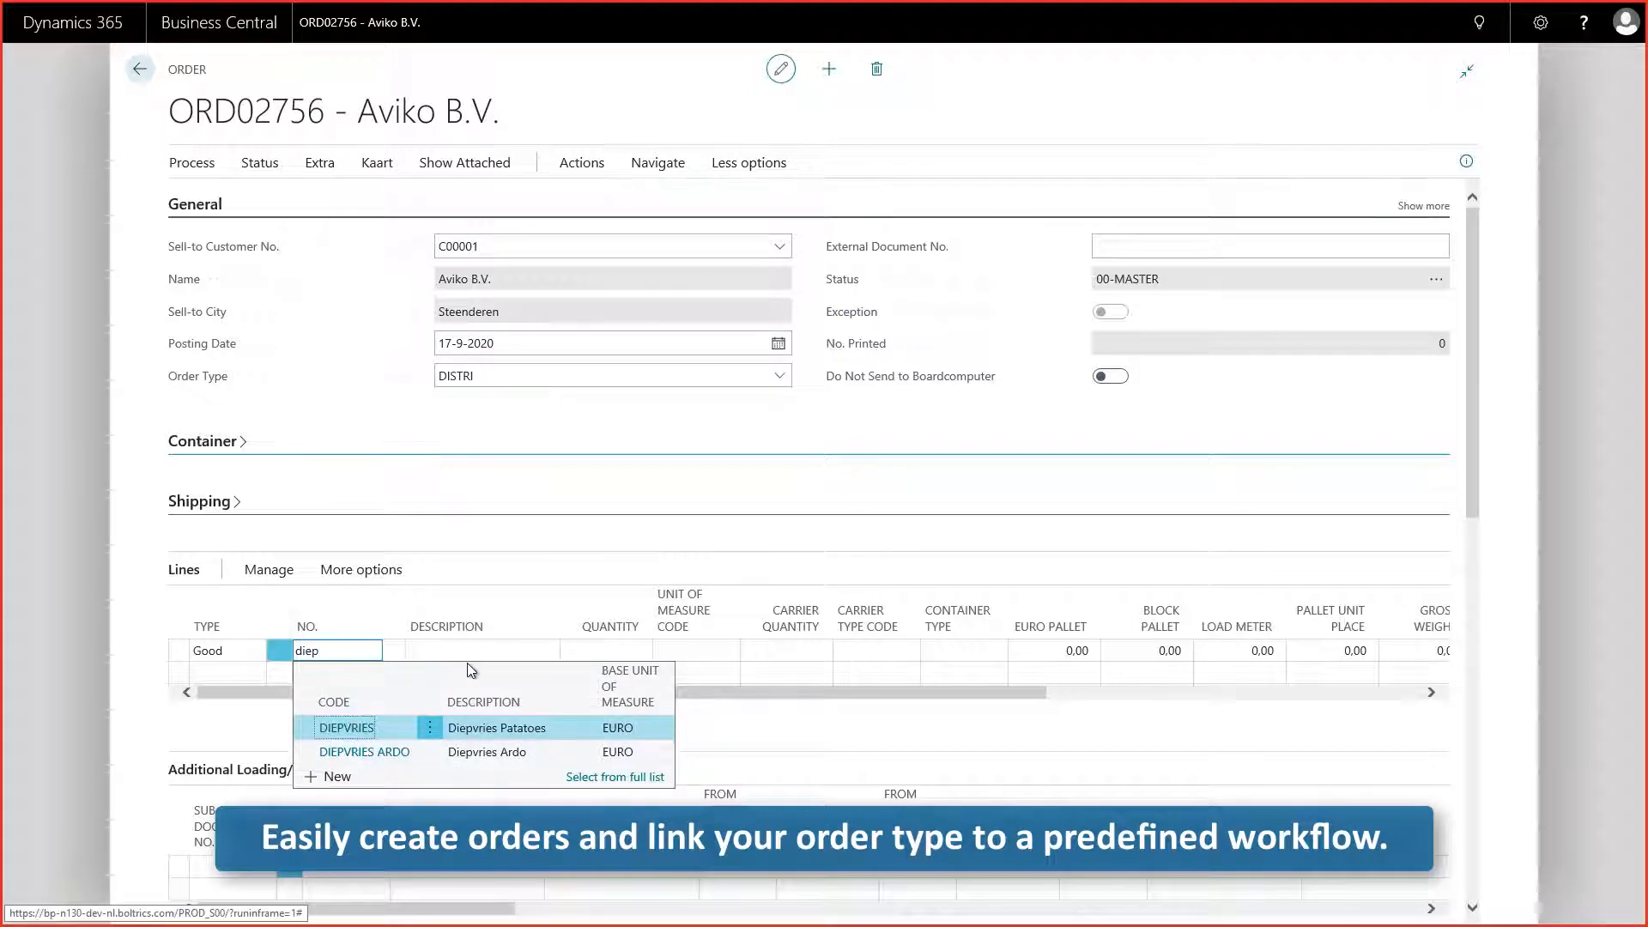
click(345, 728)
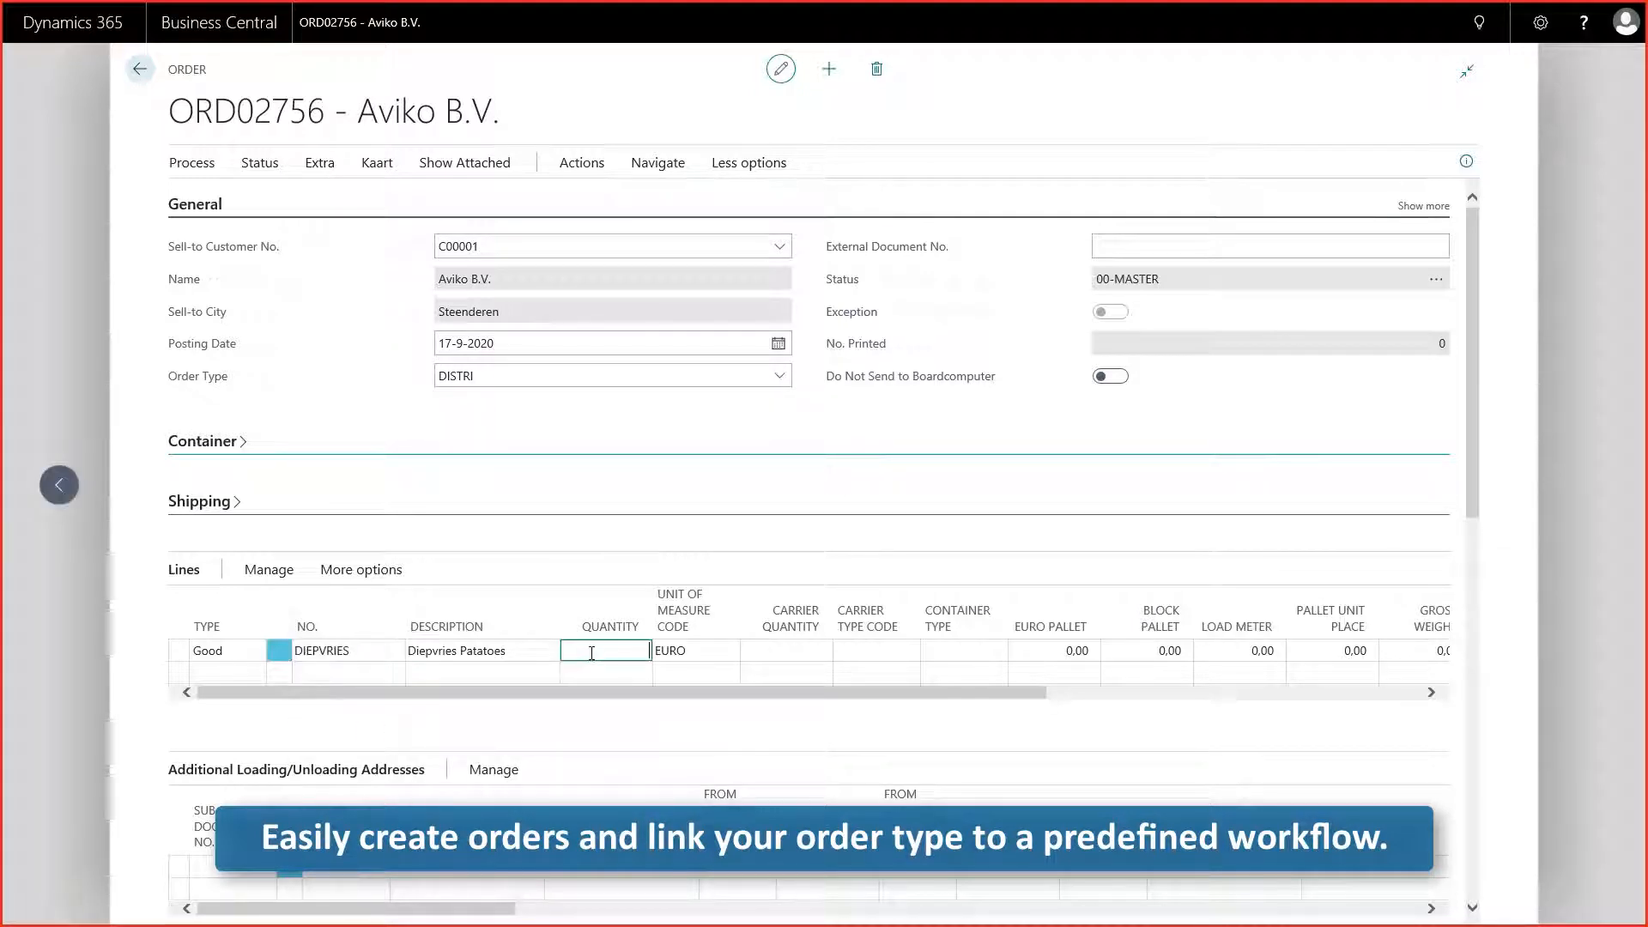
text(4)
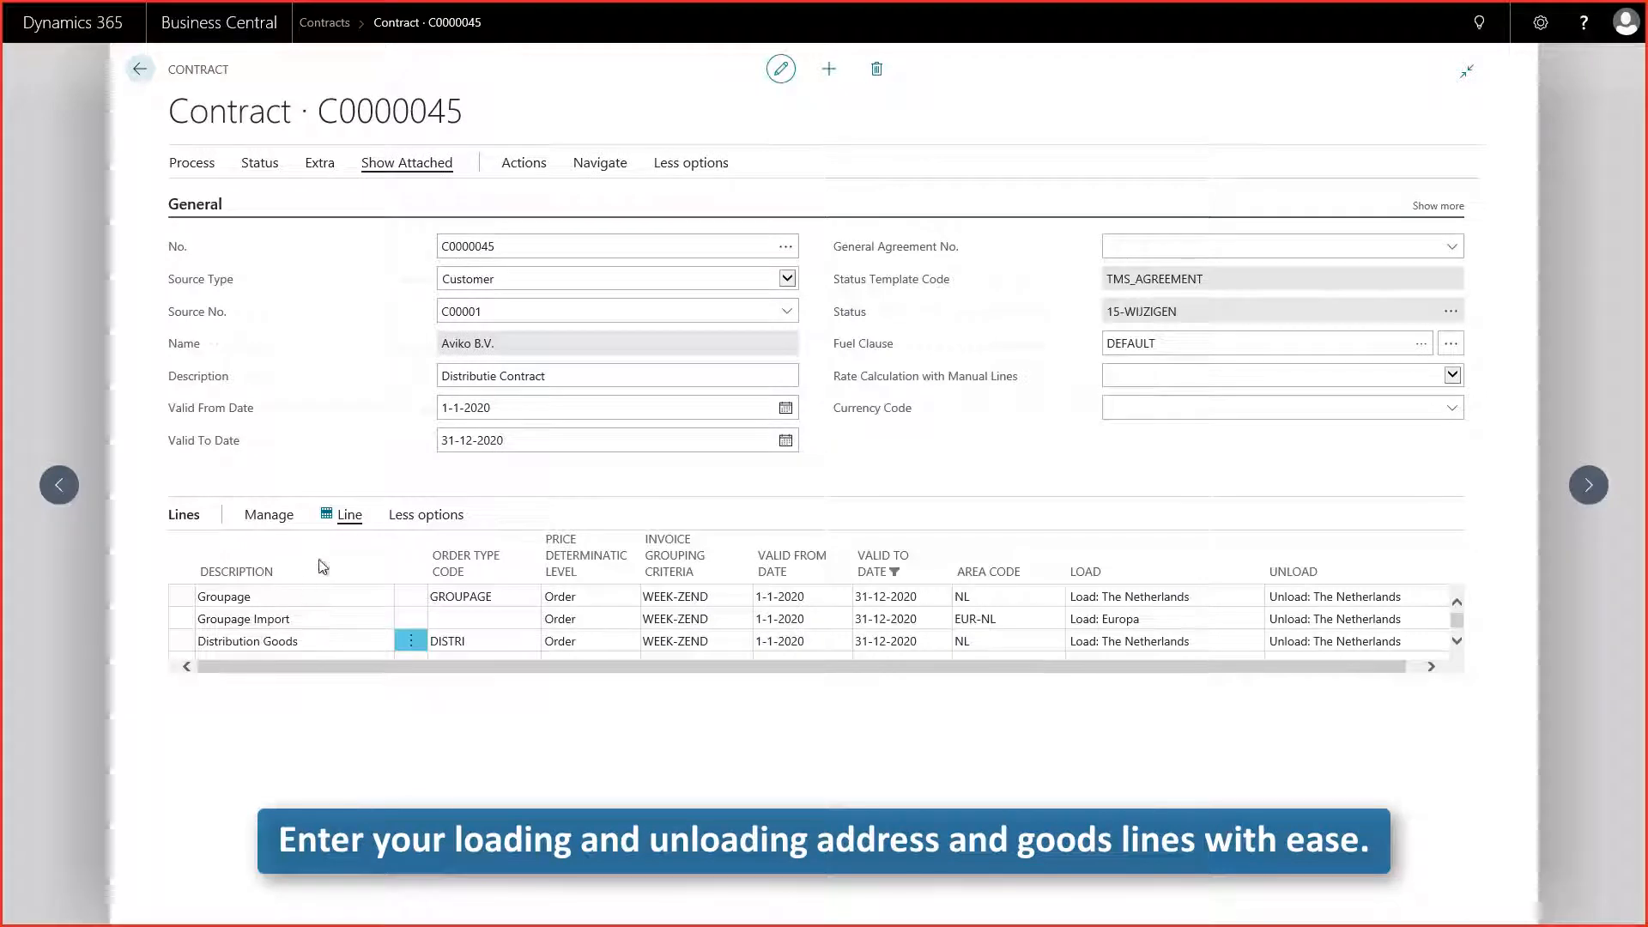
Step: Review the Distribution Goods contract line 30000 with its tariff lines and graduated prices
click(268, 514)
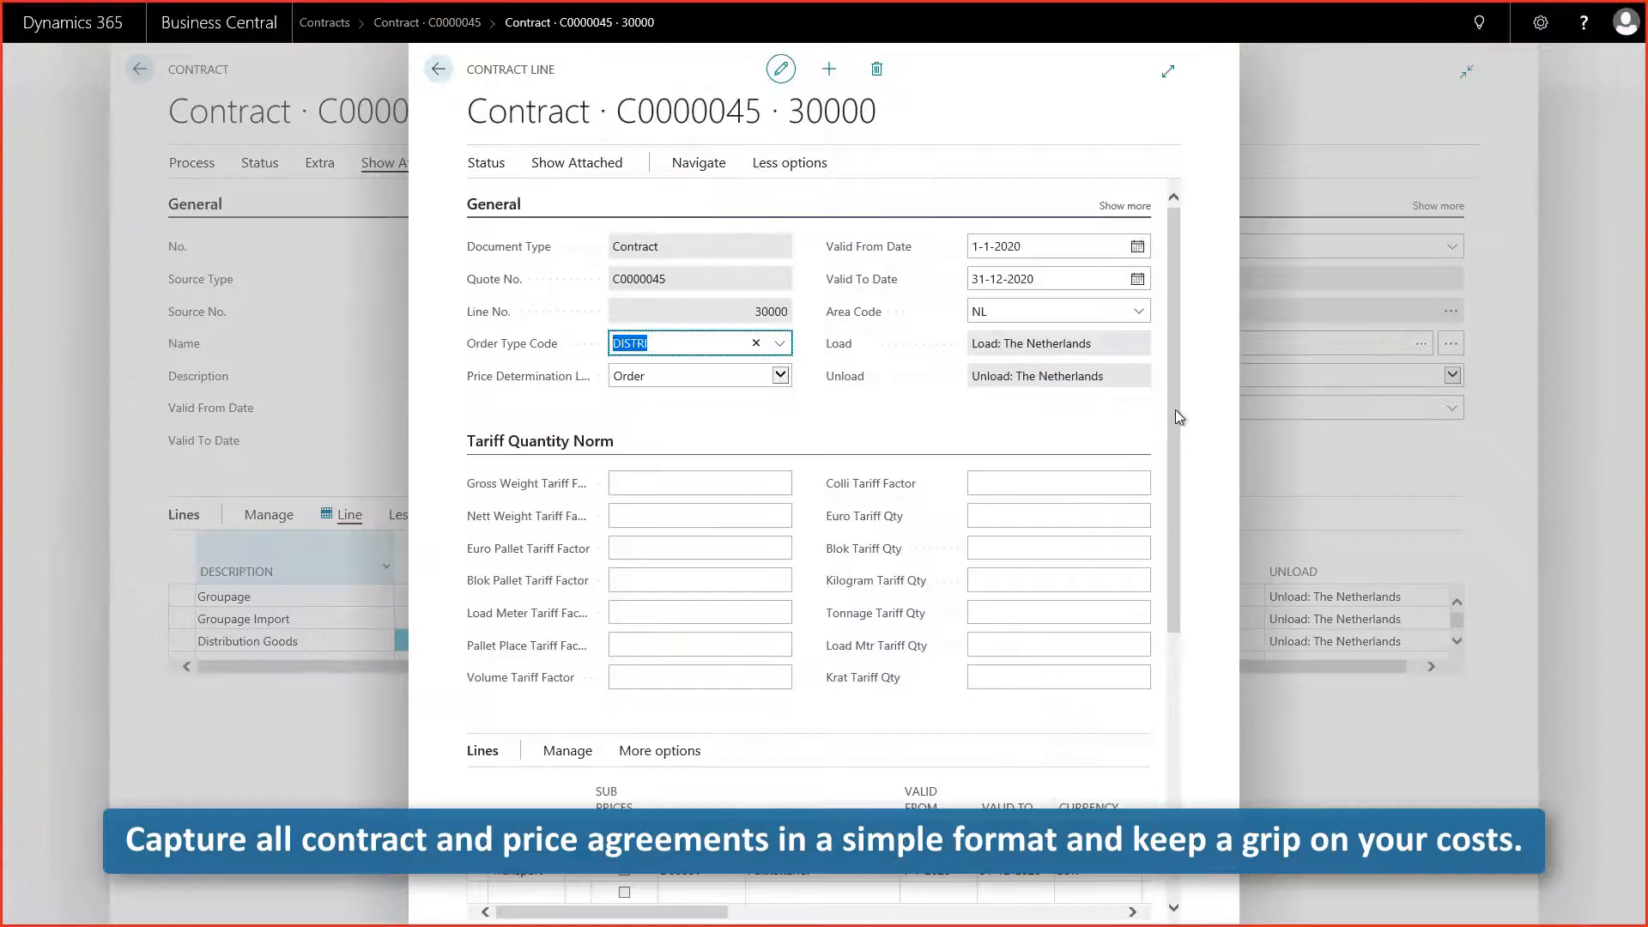
scroll(down, 3)
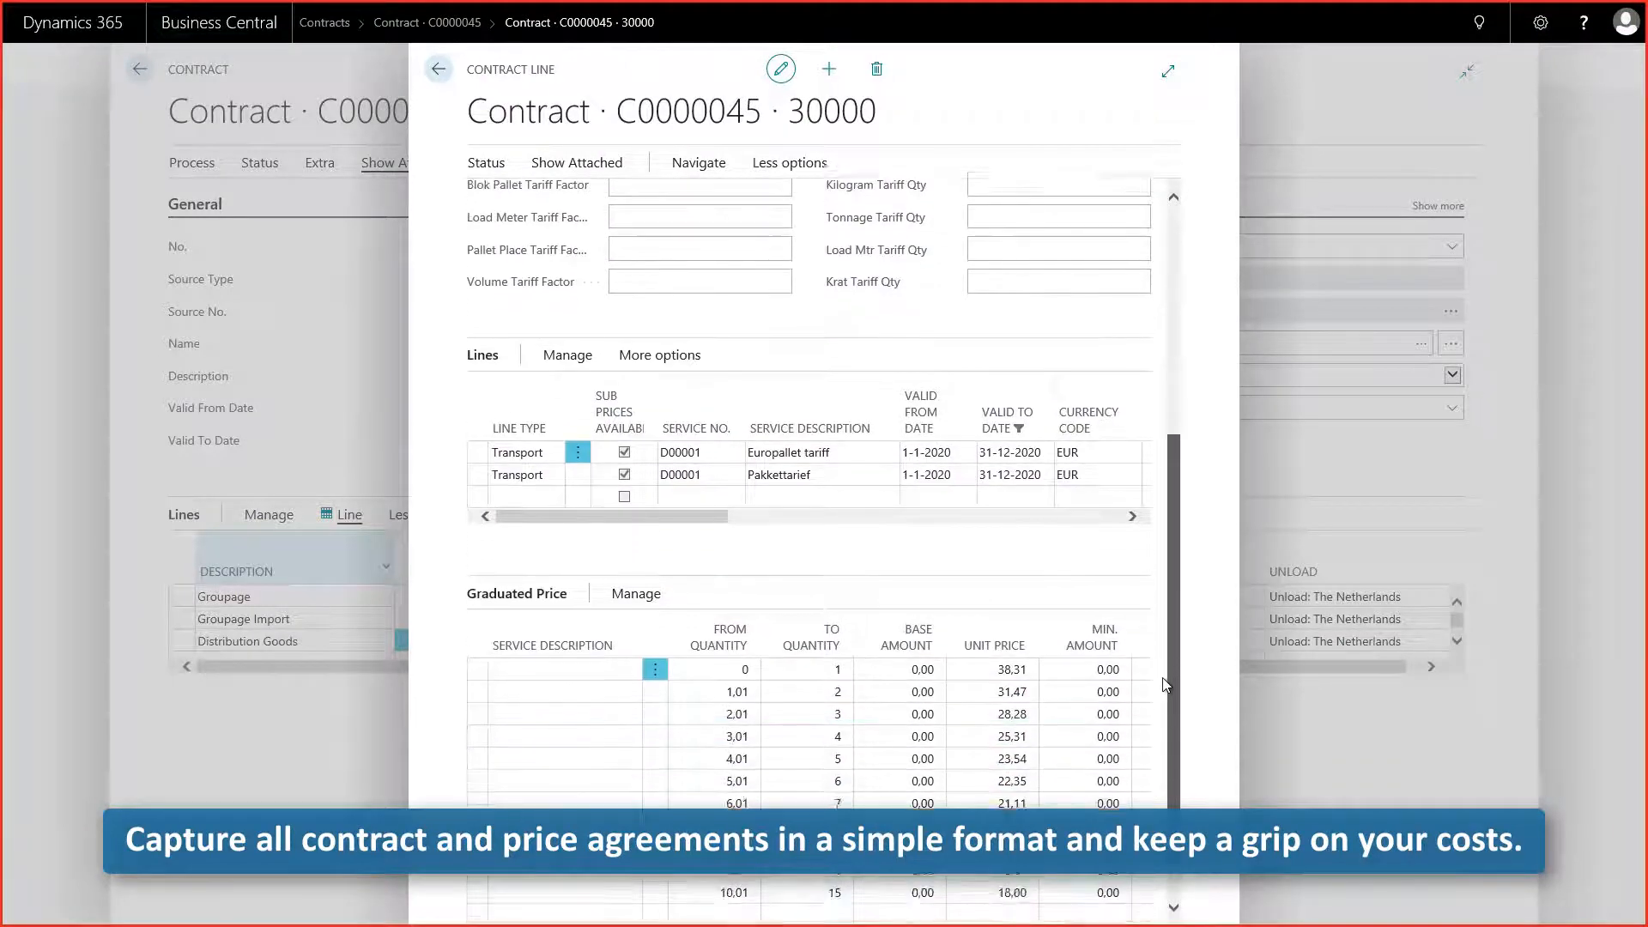
scroll(down, 3)
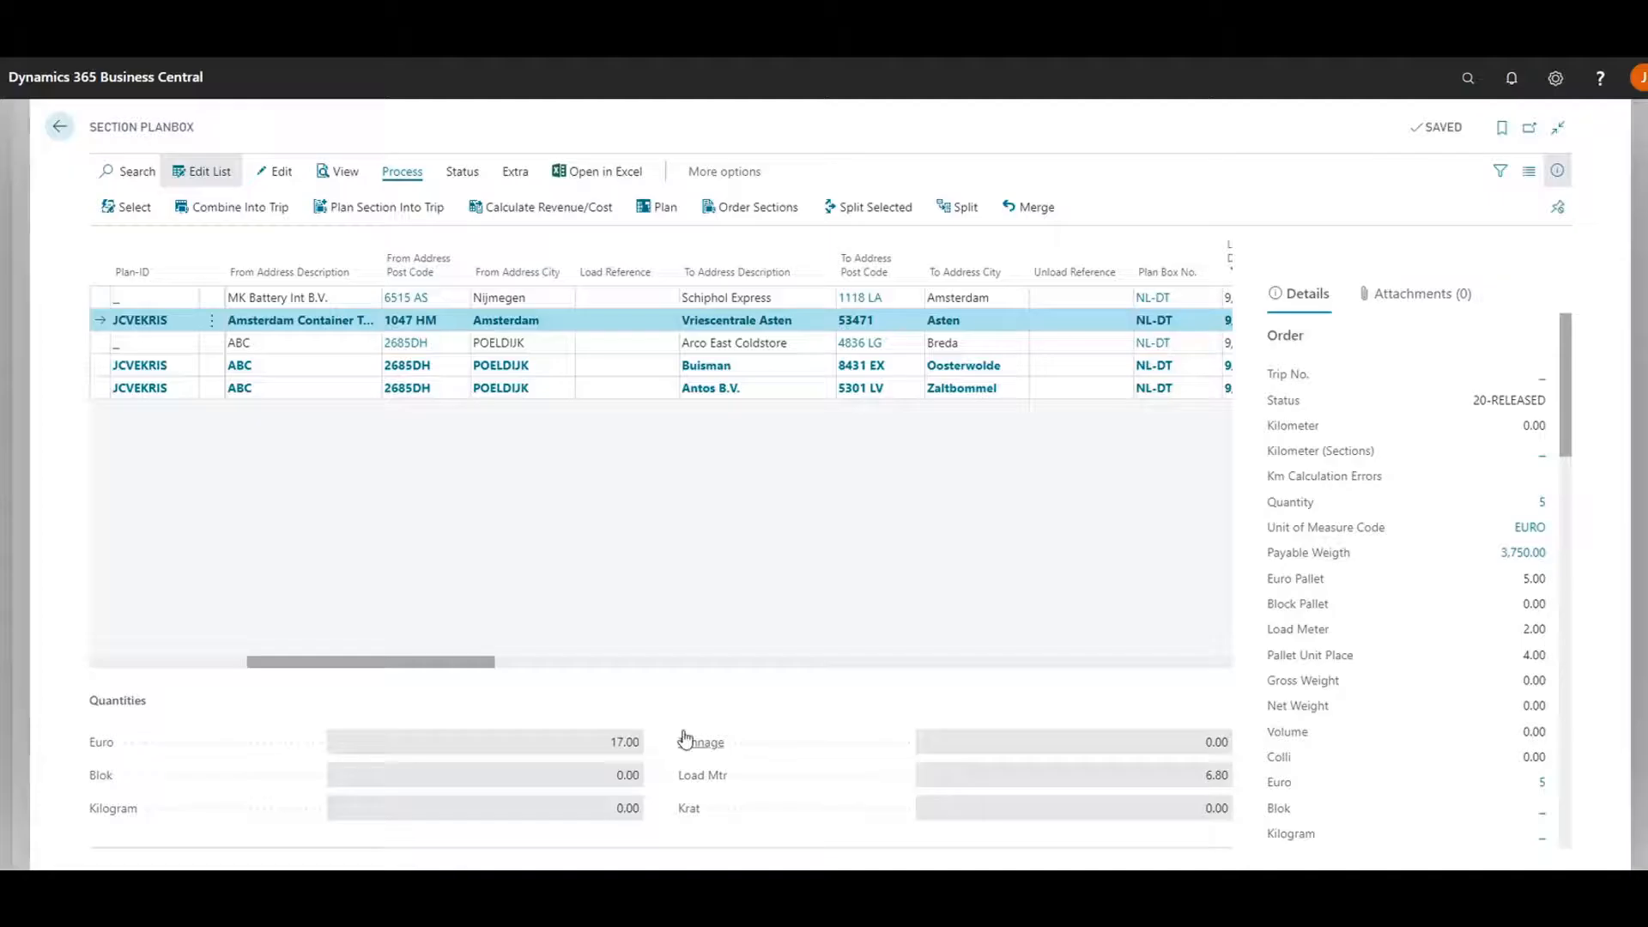
mouse_move(242, 217)
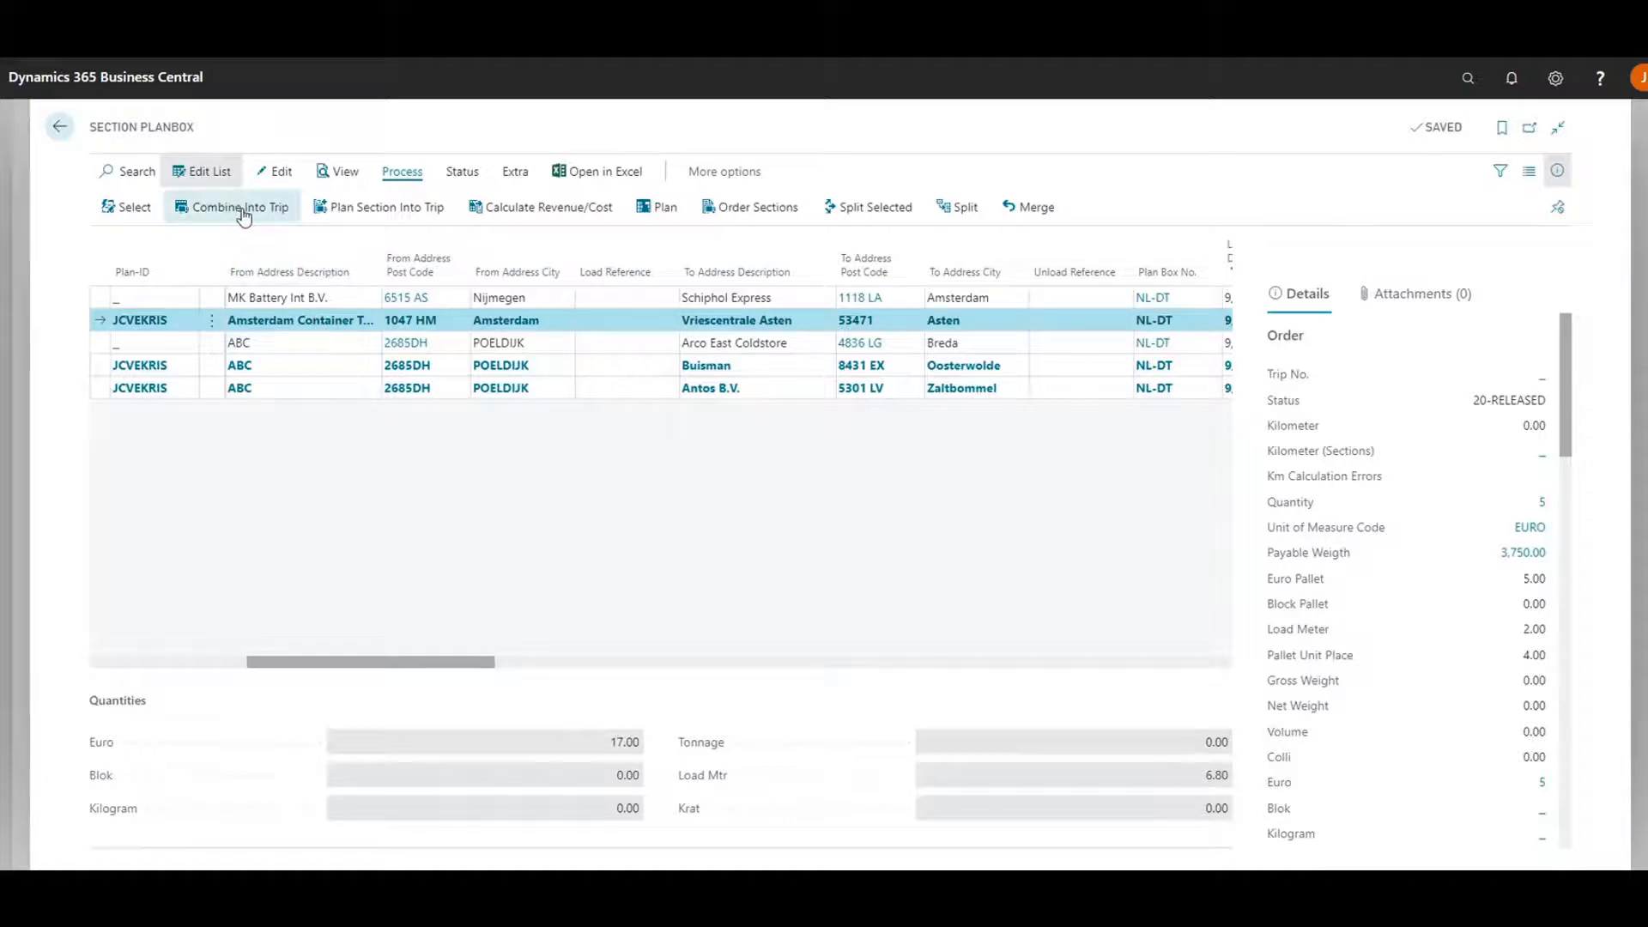
Step: Combine the planbox sections into trips and start resource planning for TRIP00418
click(238, 206)
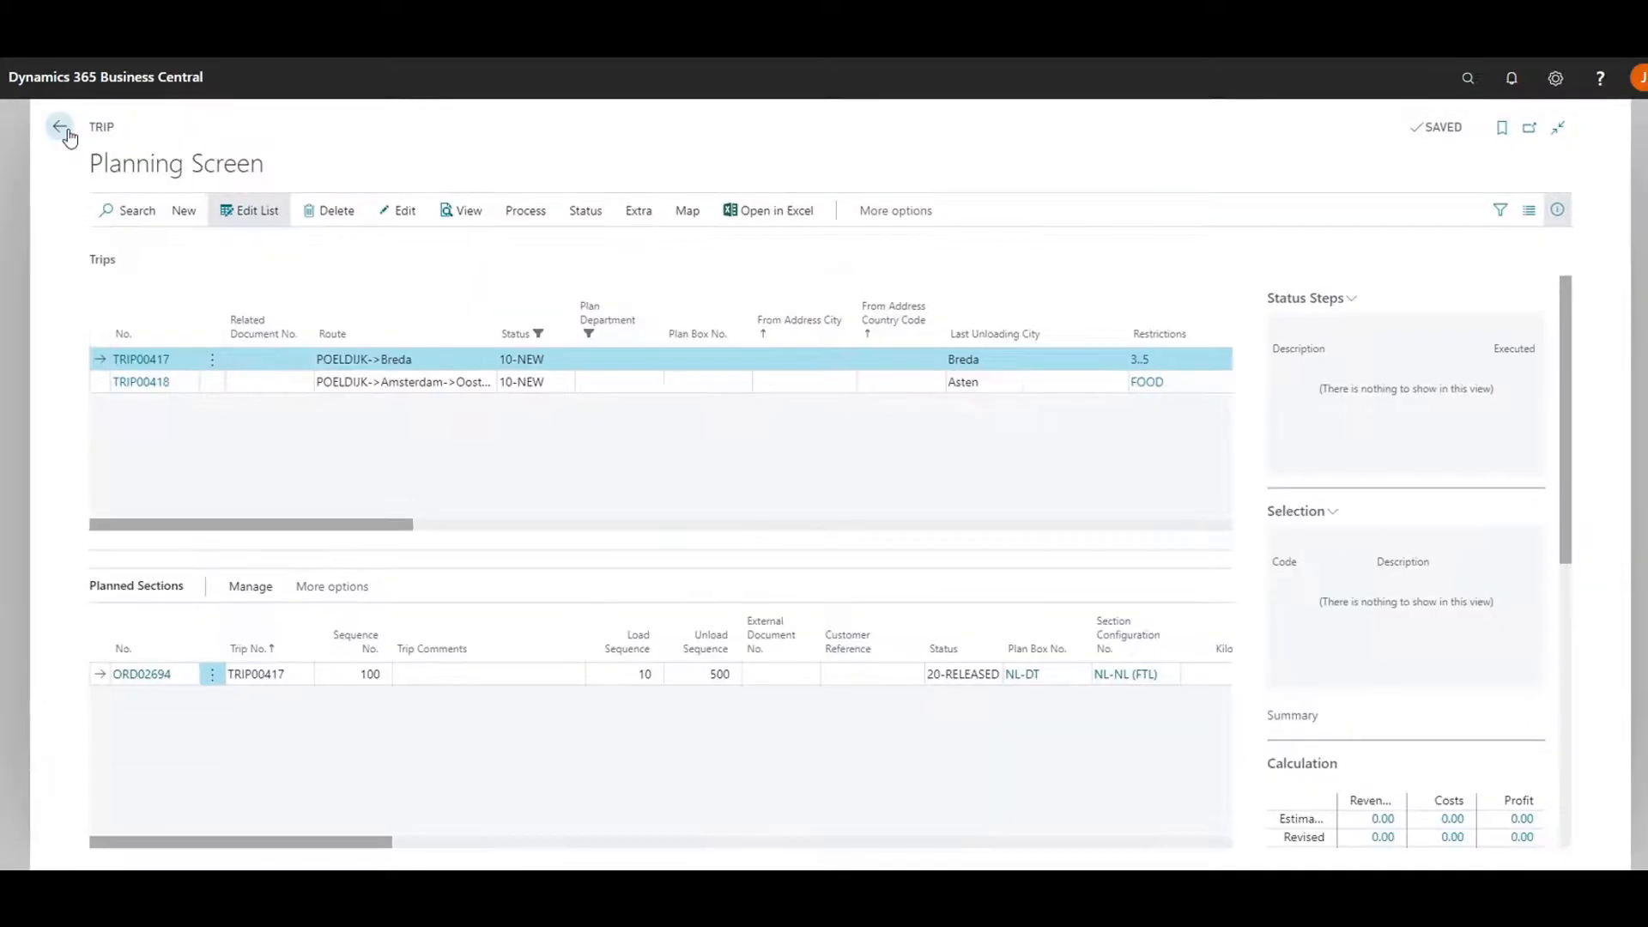
click(879, 210)
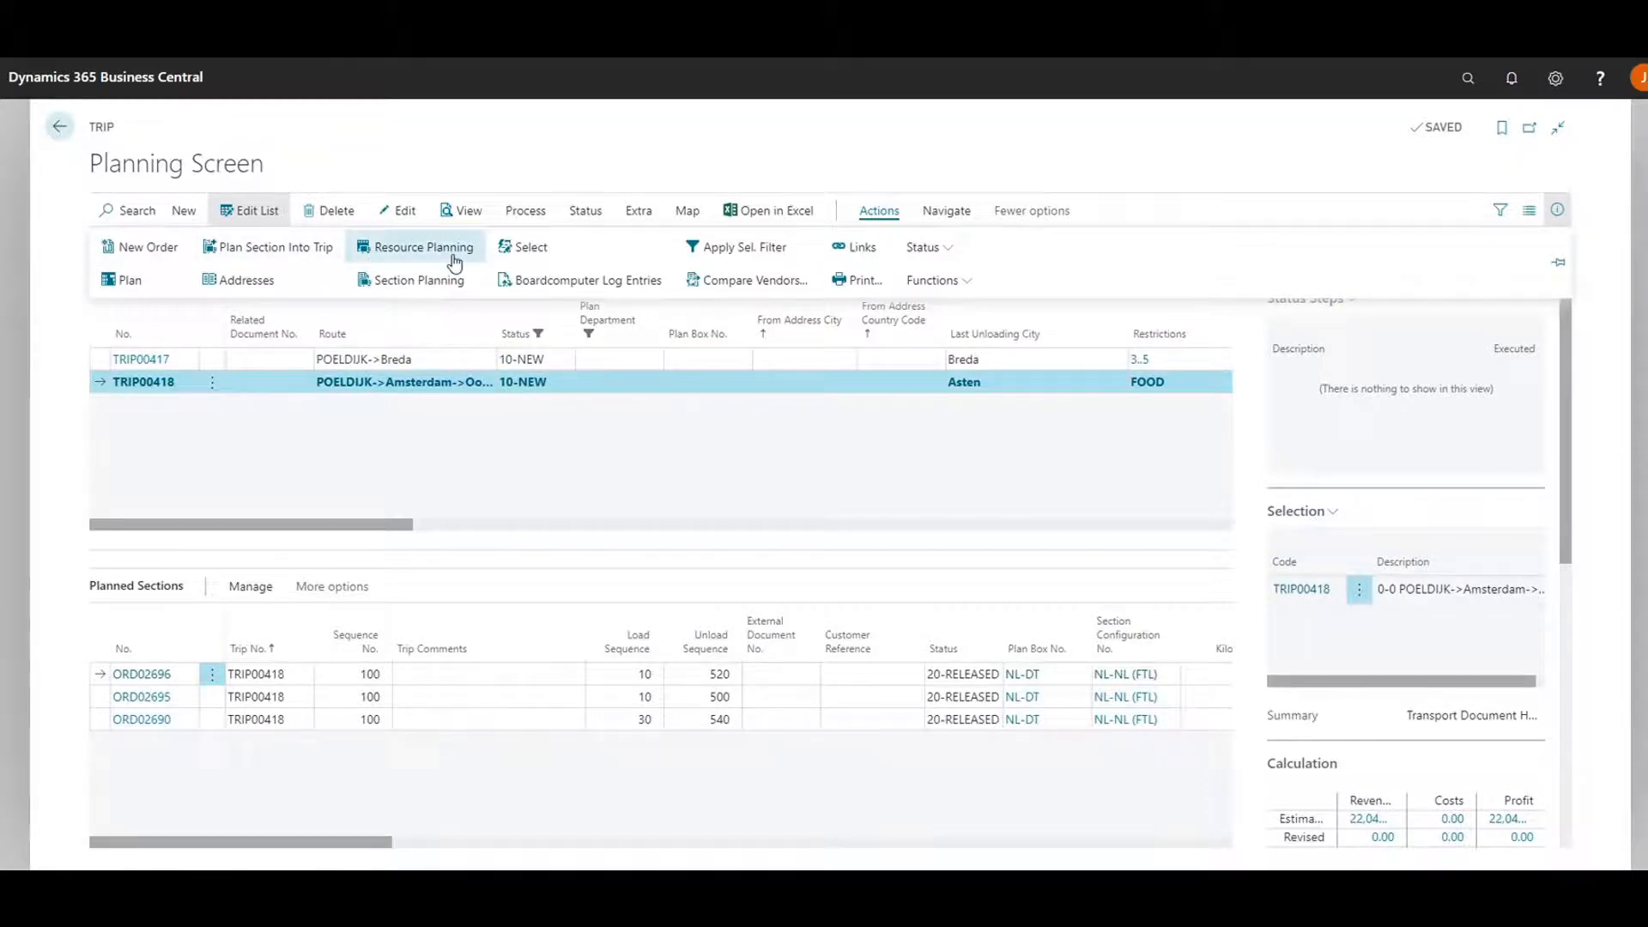
click(416, 246)
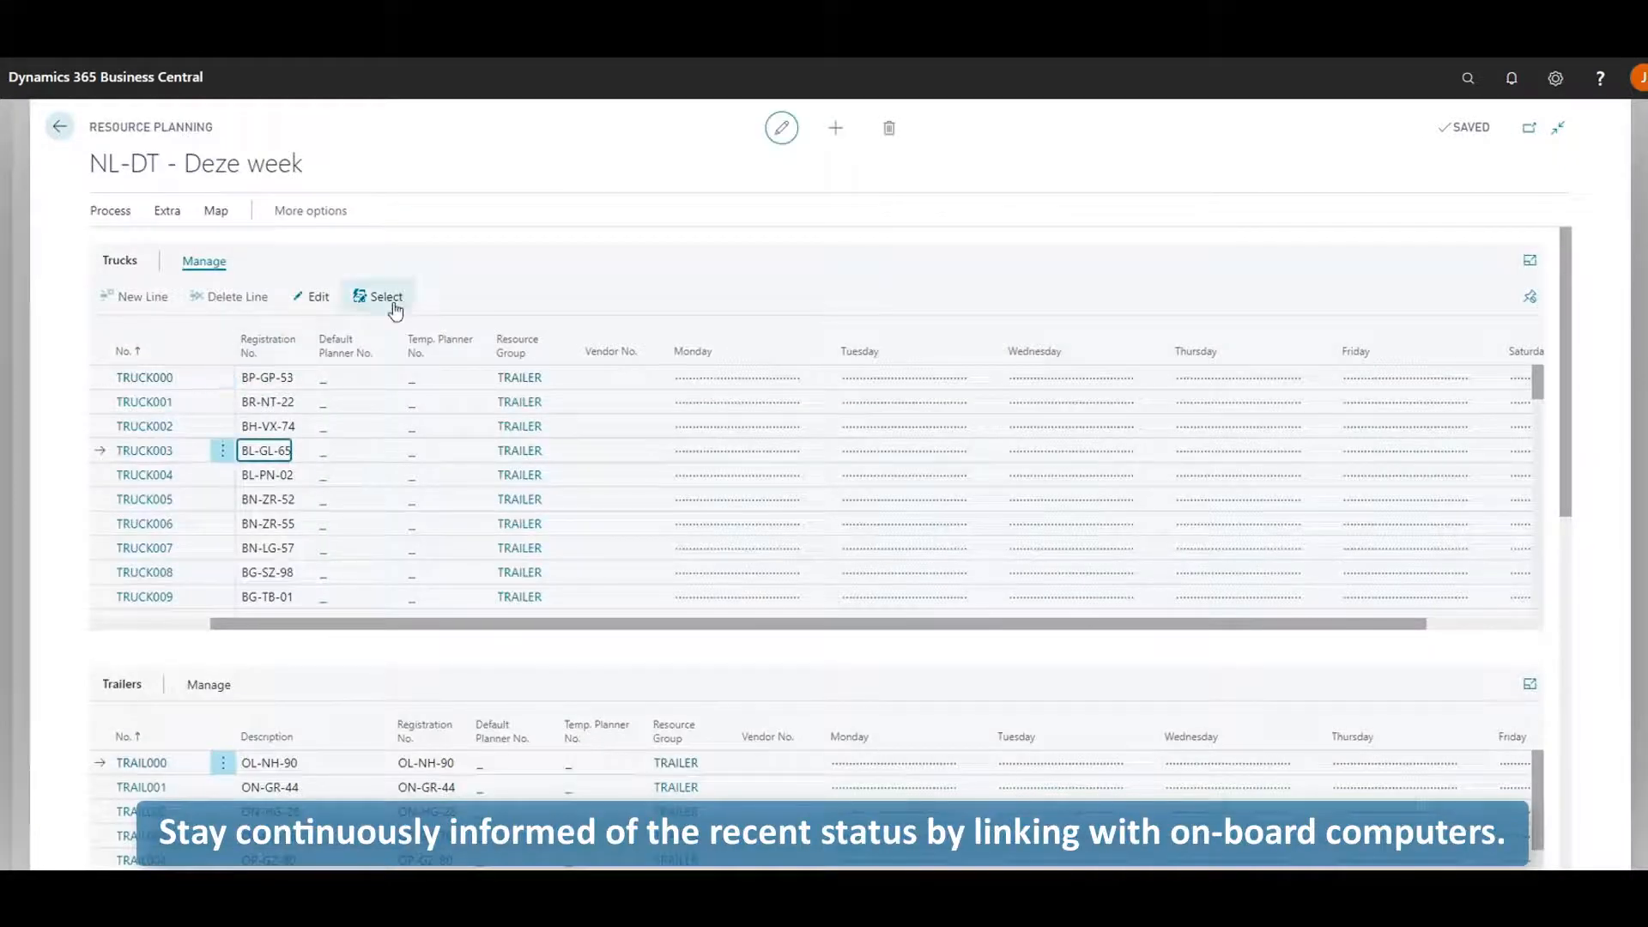
Step: Plan TRUCK003 and TRAIL003 onto the trip via Combine Resources and Trip
scroll(down, 3)
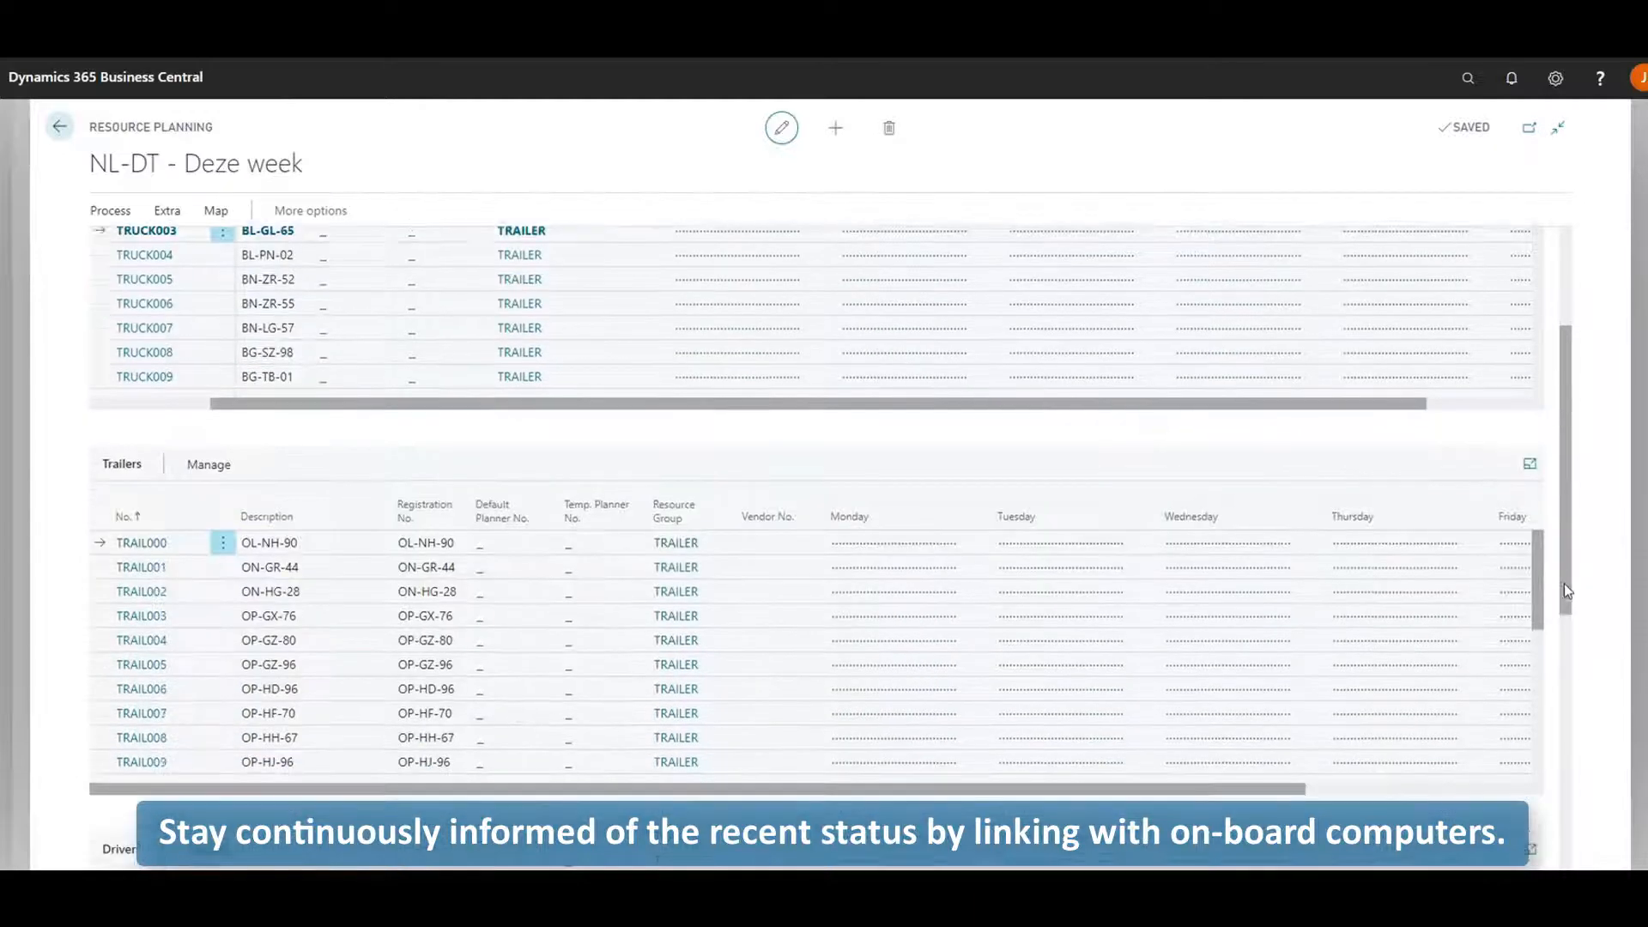
click(208, 464)
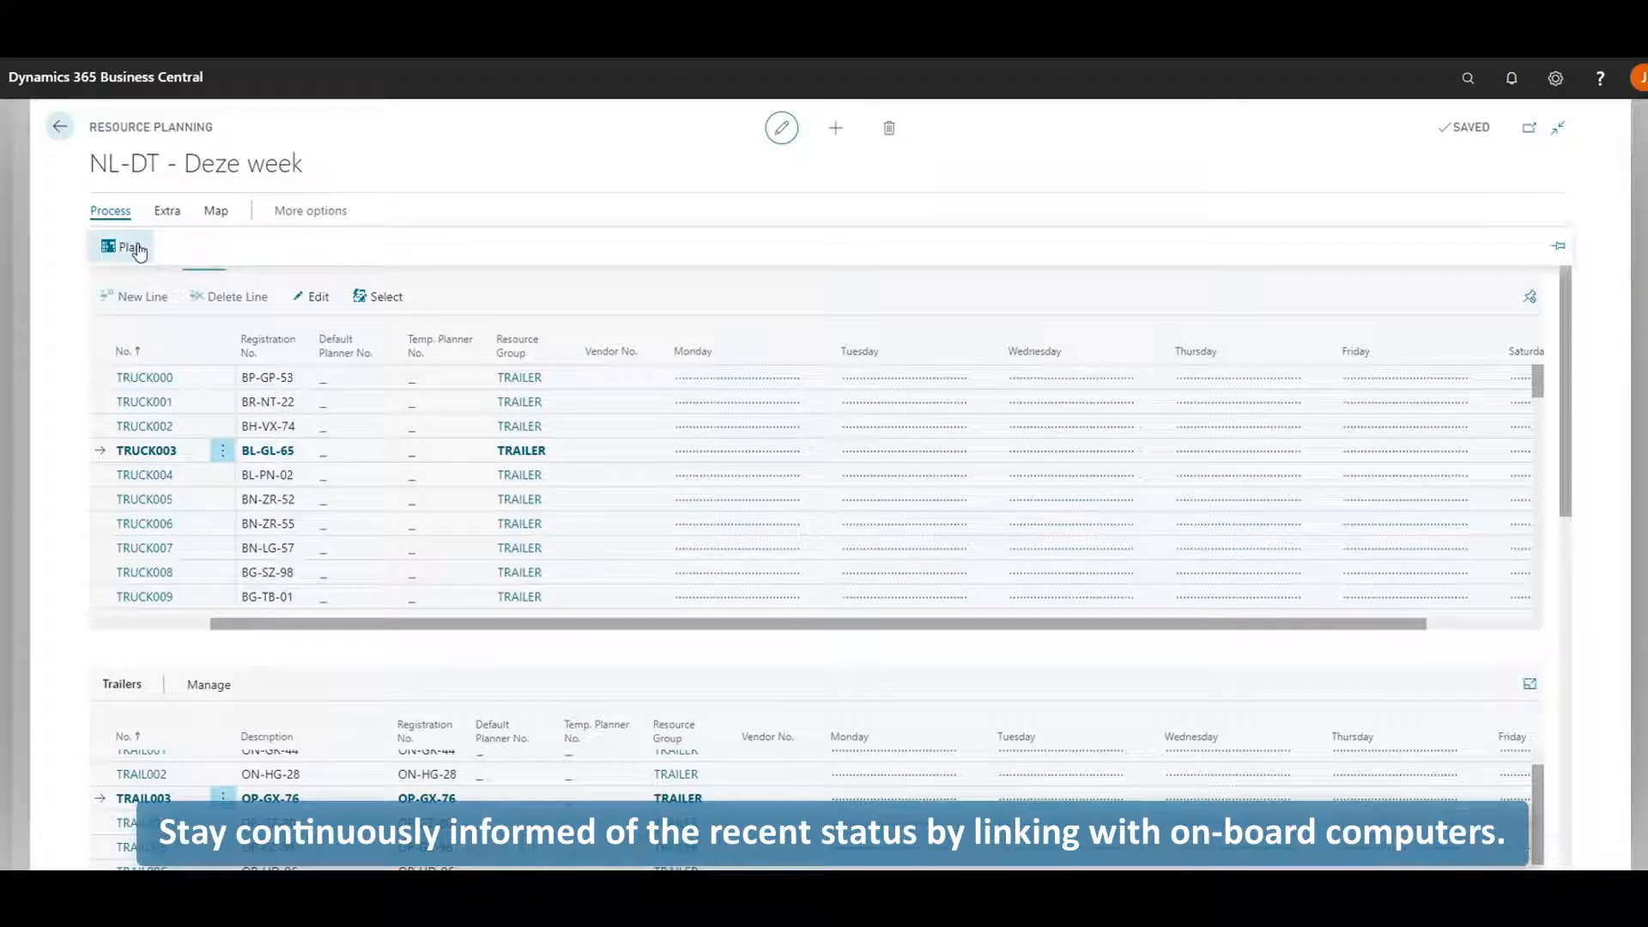
click(132, 247)
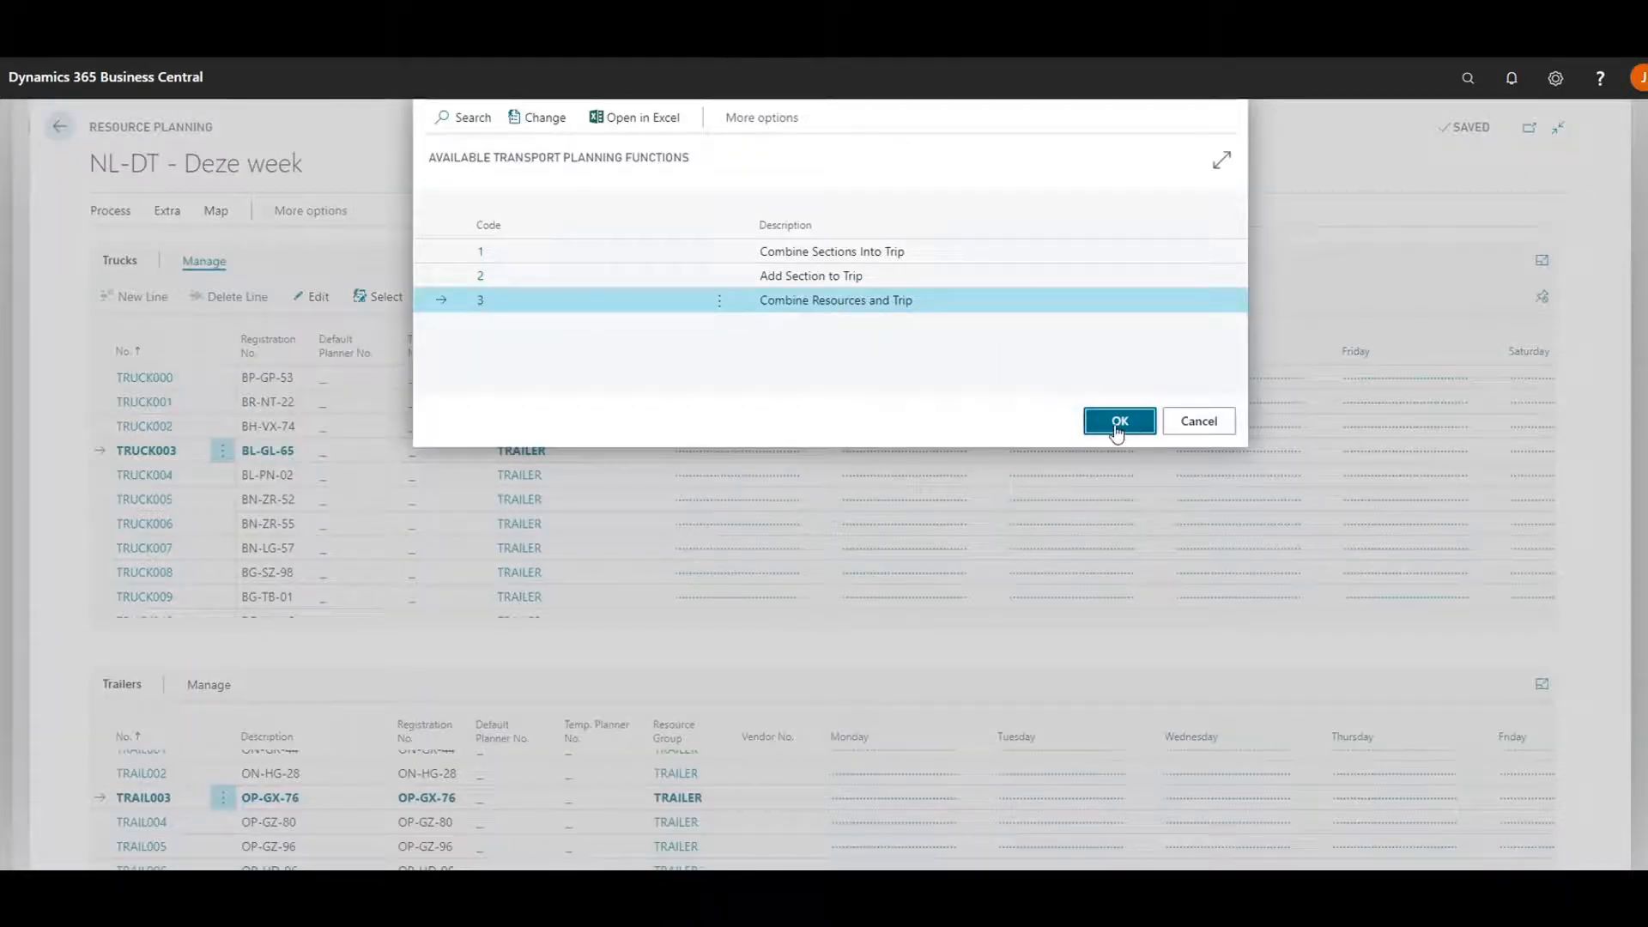
click(1118, 420)
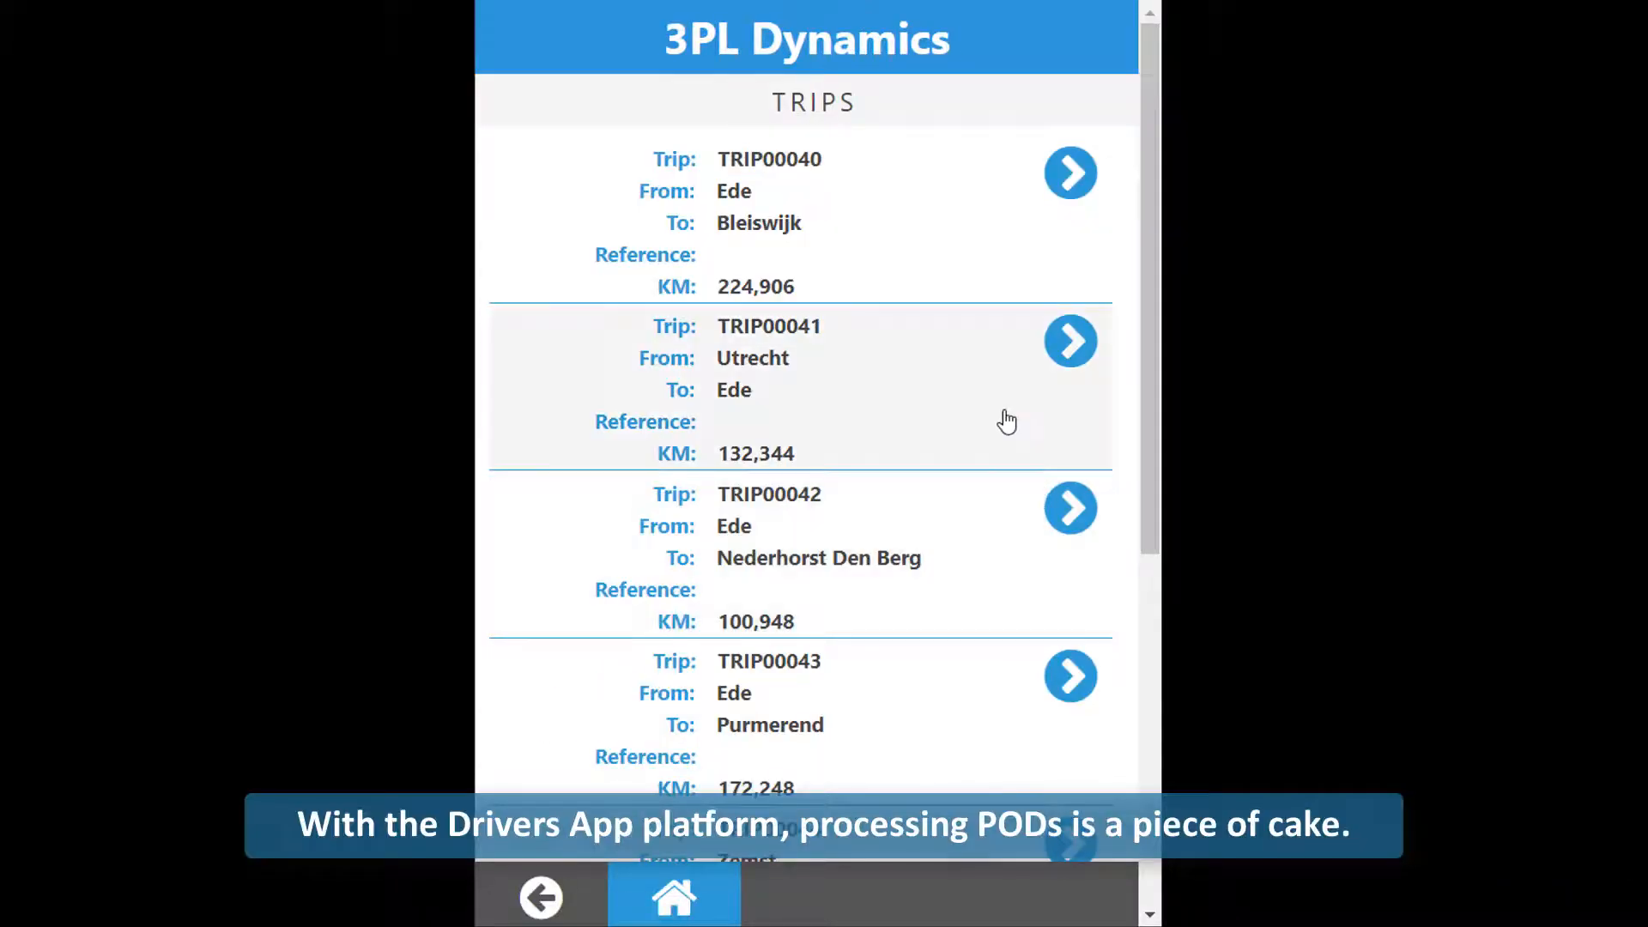
Step: In the driver app, reach stop ORD00458 in Utrecht on TRIP00041 and start its delivery signature
click(1069, 340)
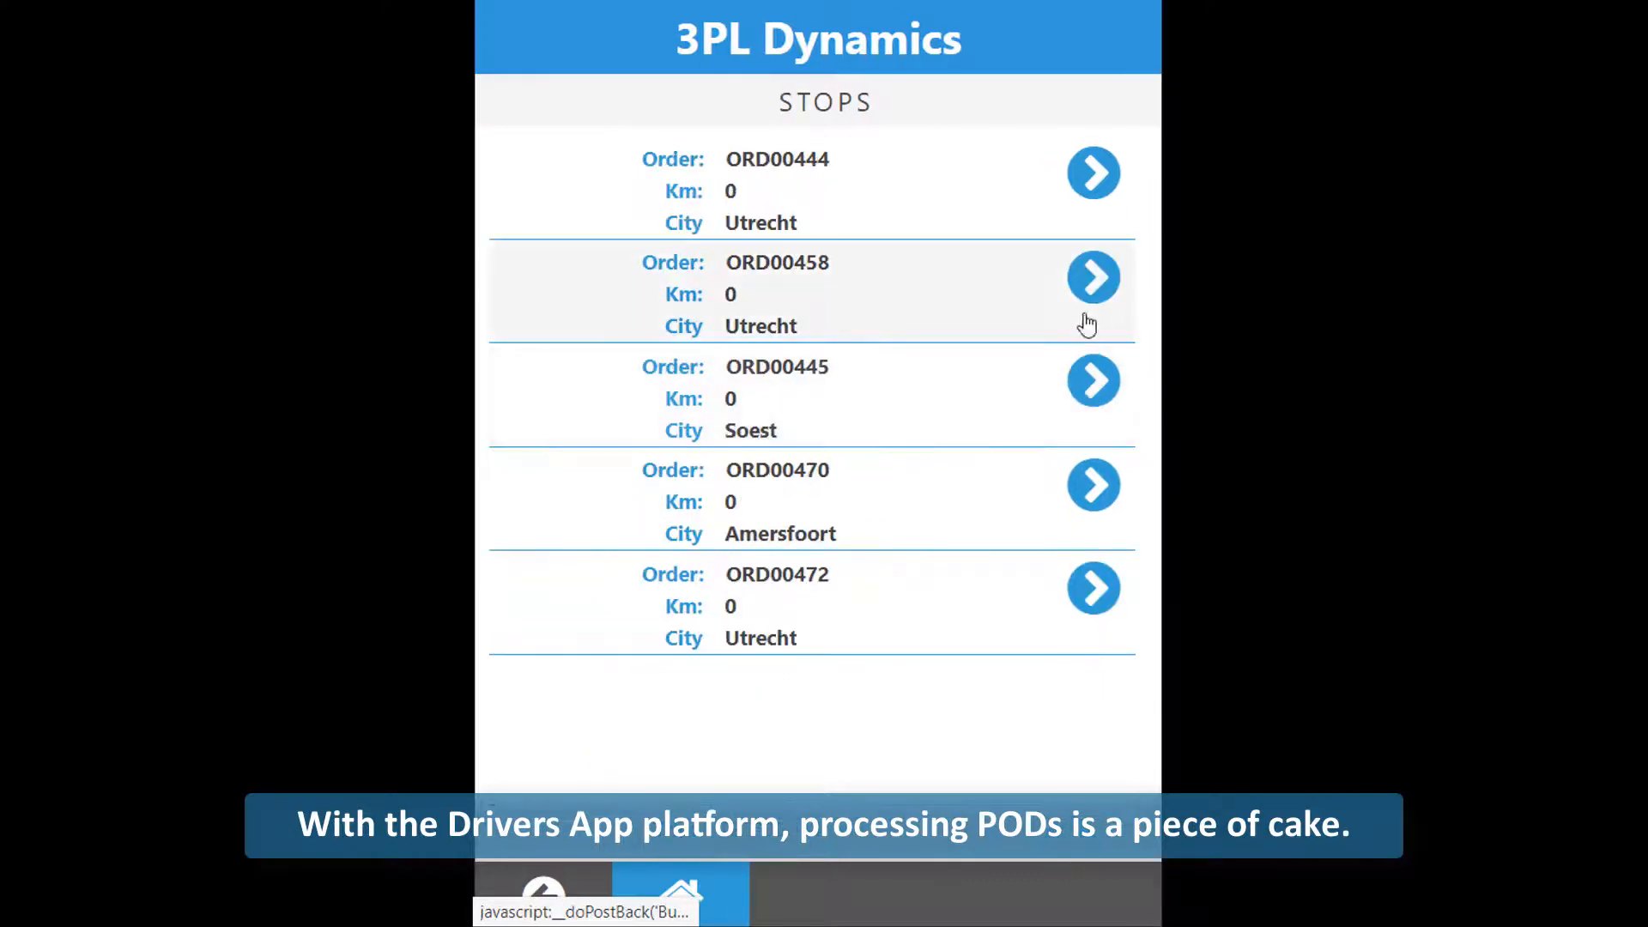
click(1093, 276)
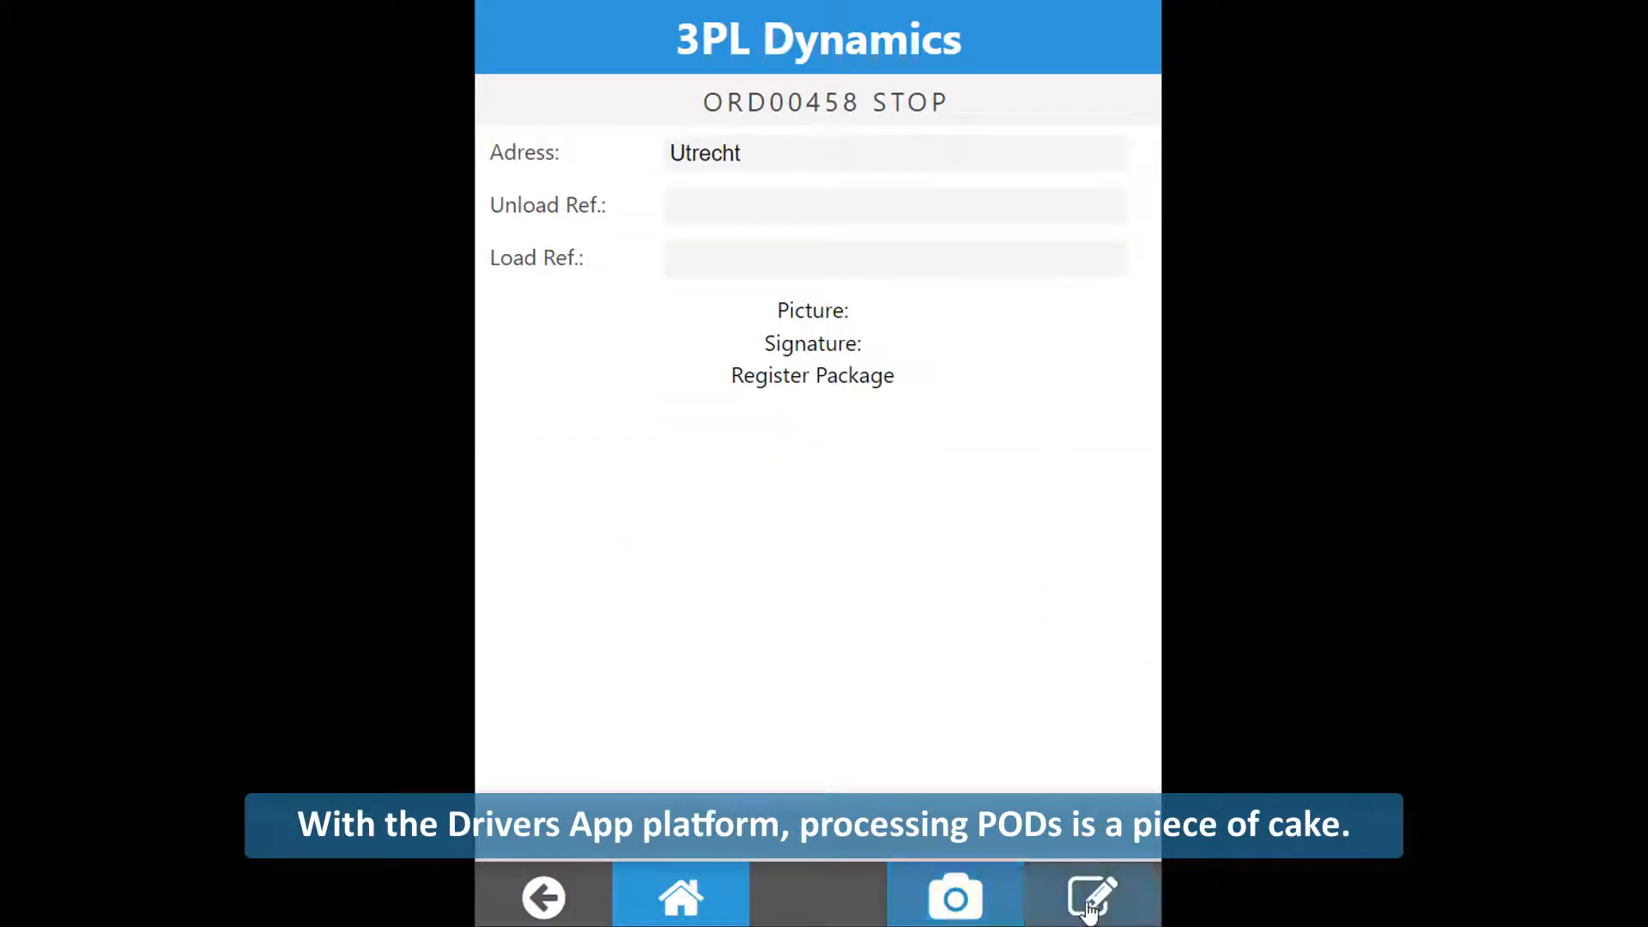
click(1092, 897)
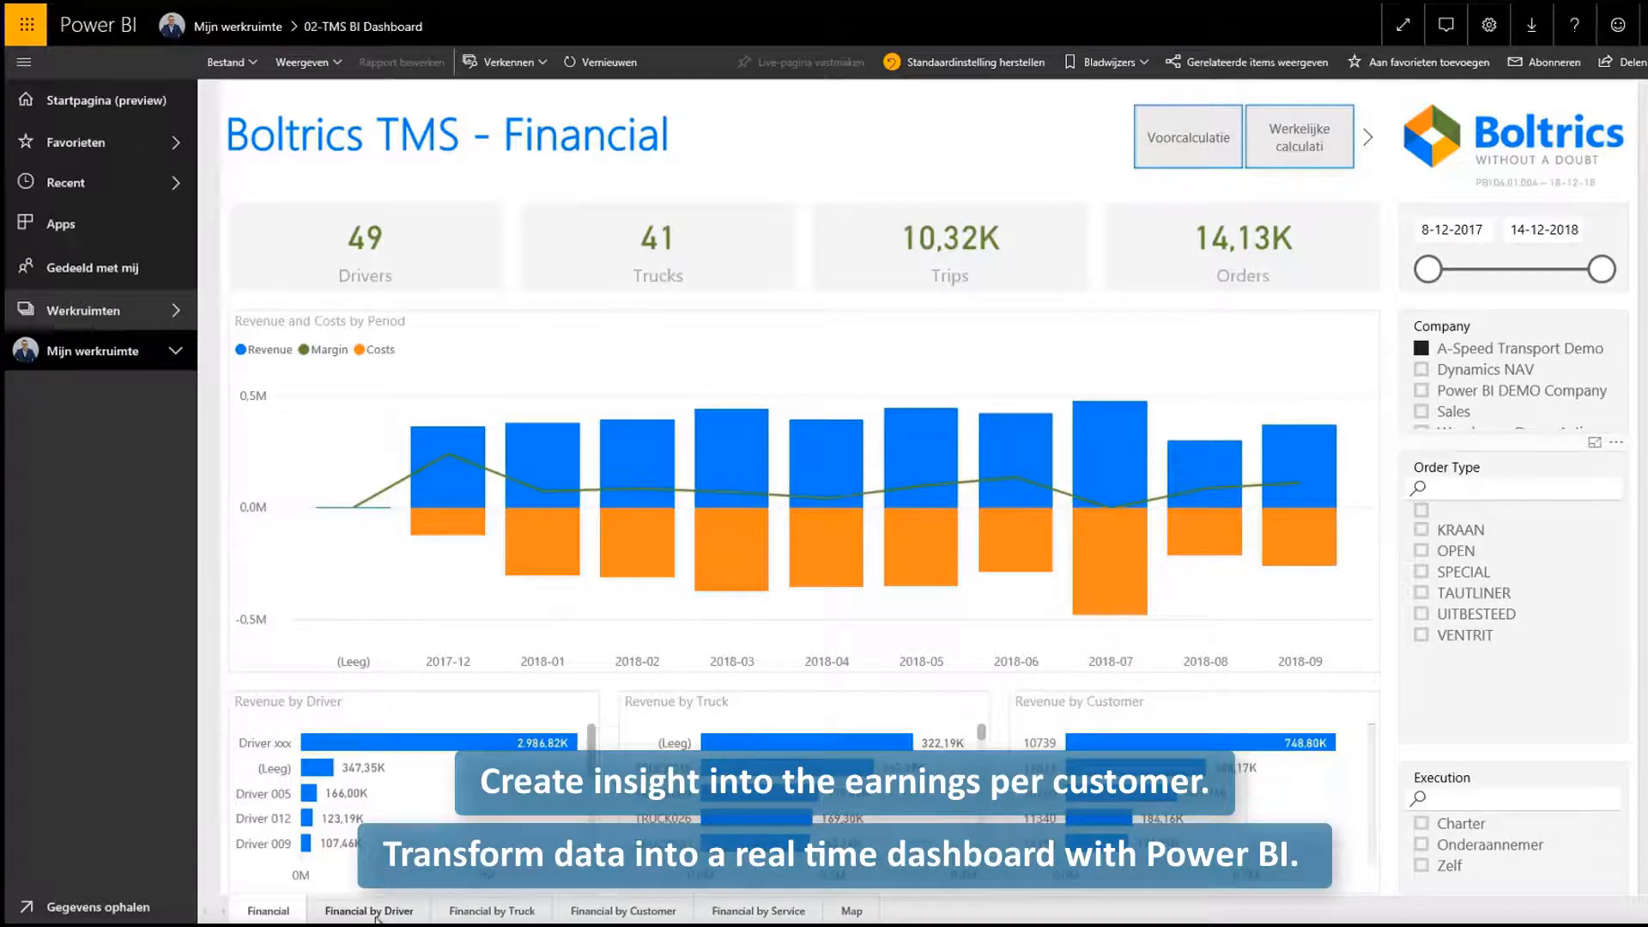
Step: Show the Financial by Truck and by Customer report pages, then the Dime Scheduler resource planboard
click(493, 910)
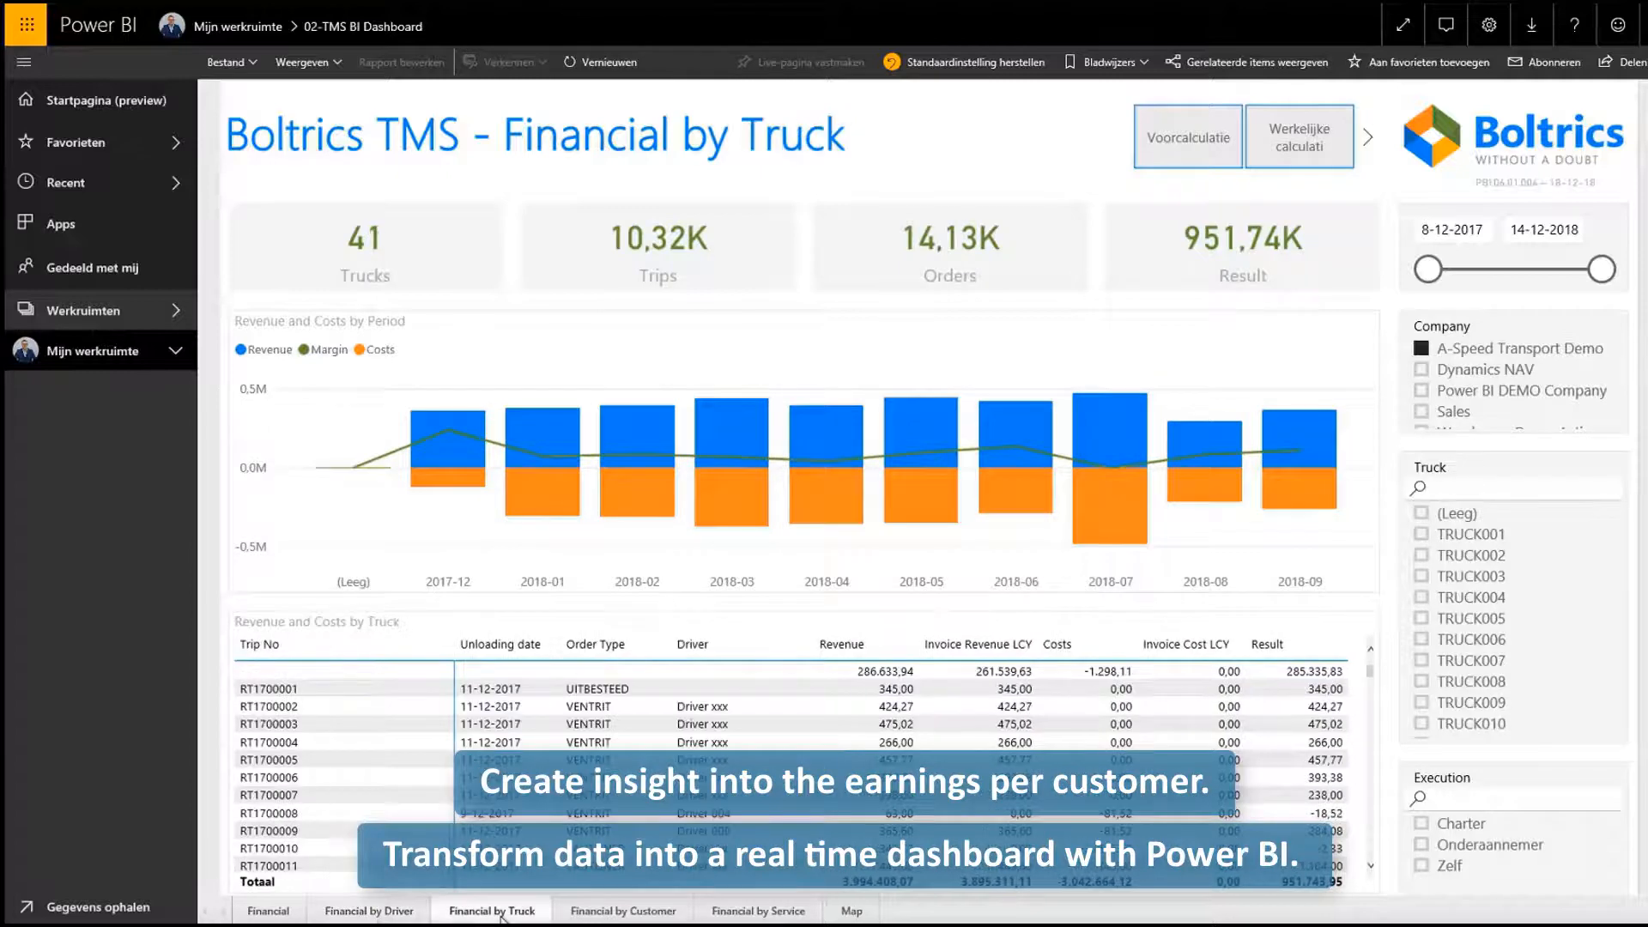
click(622, 911)
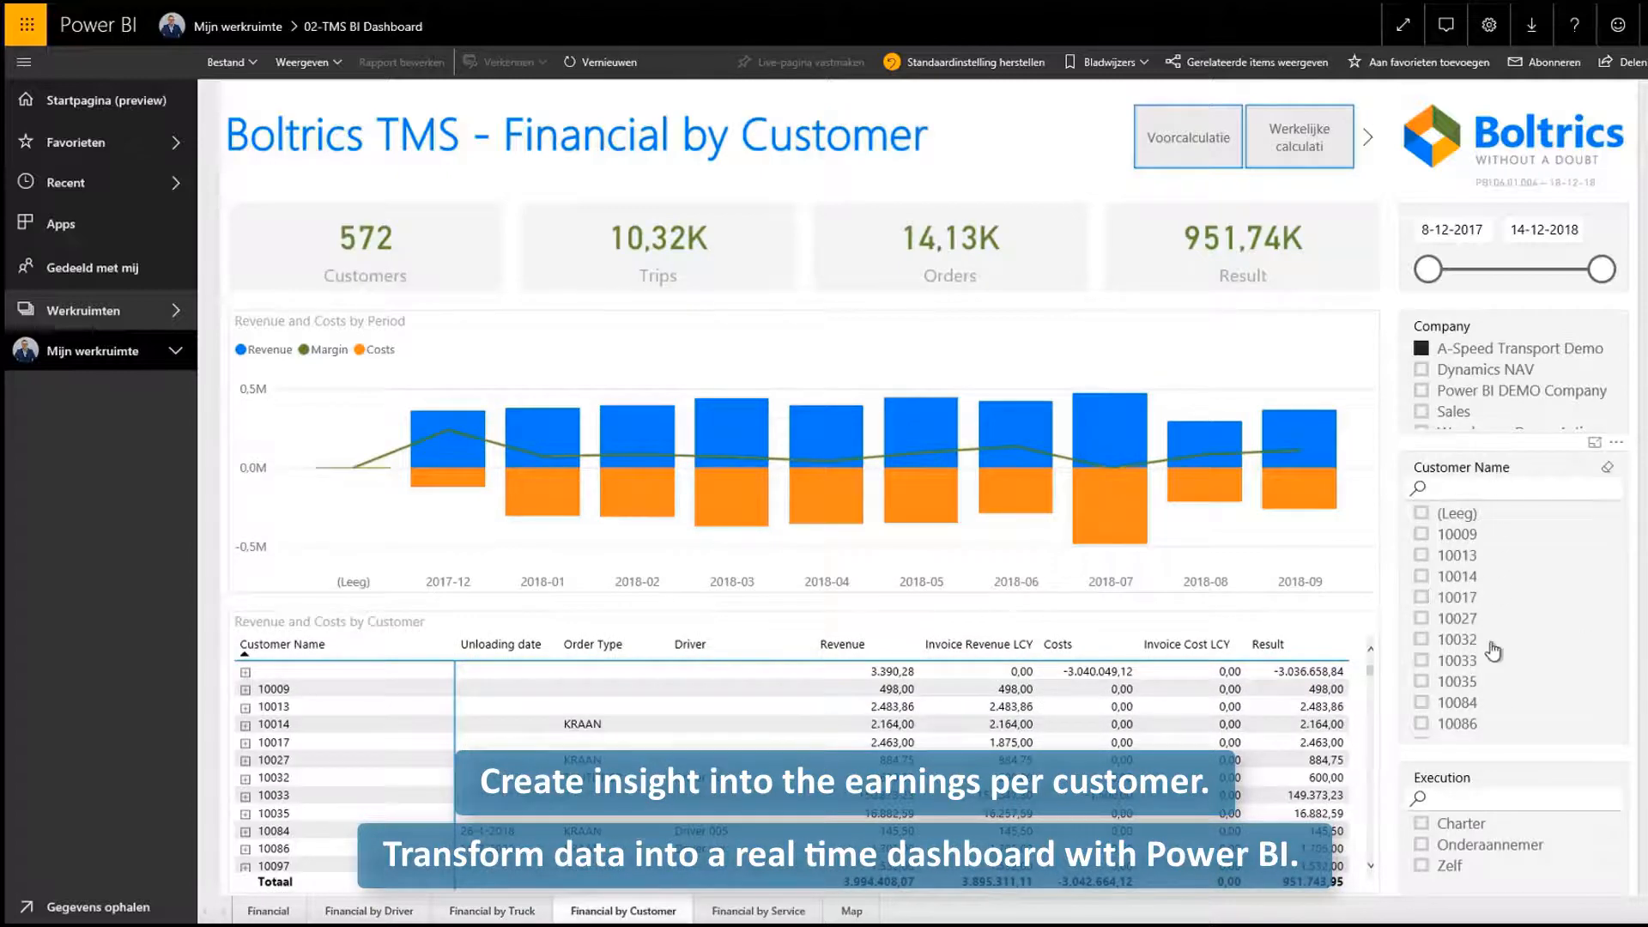
click(758, 910)
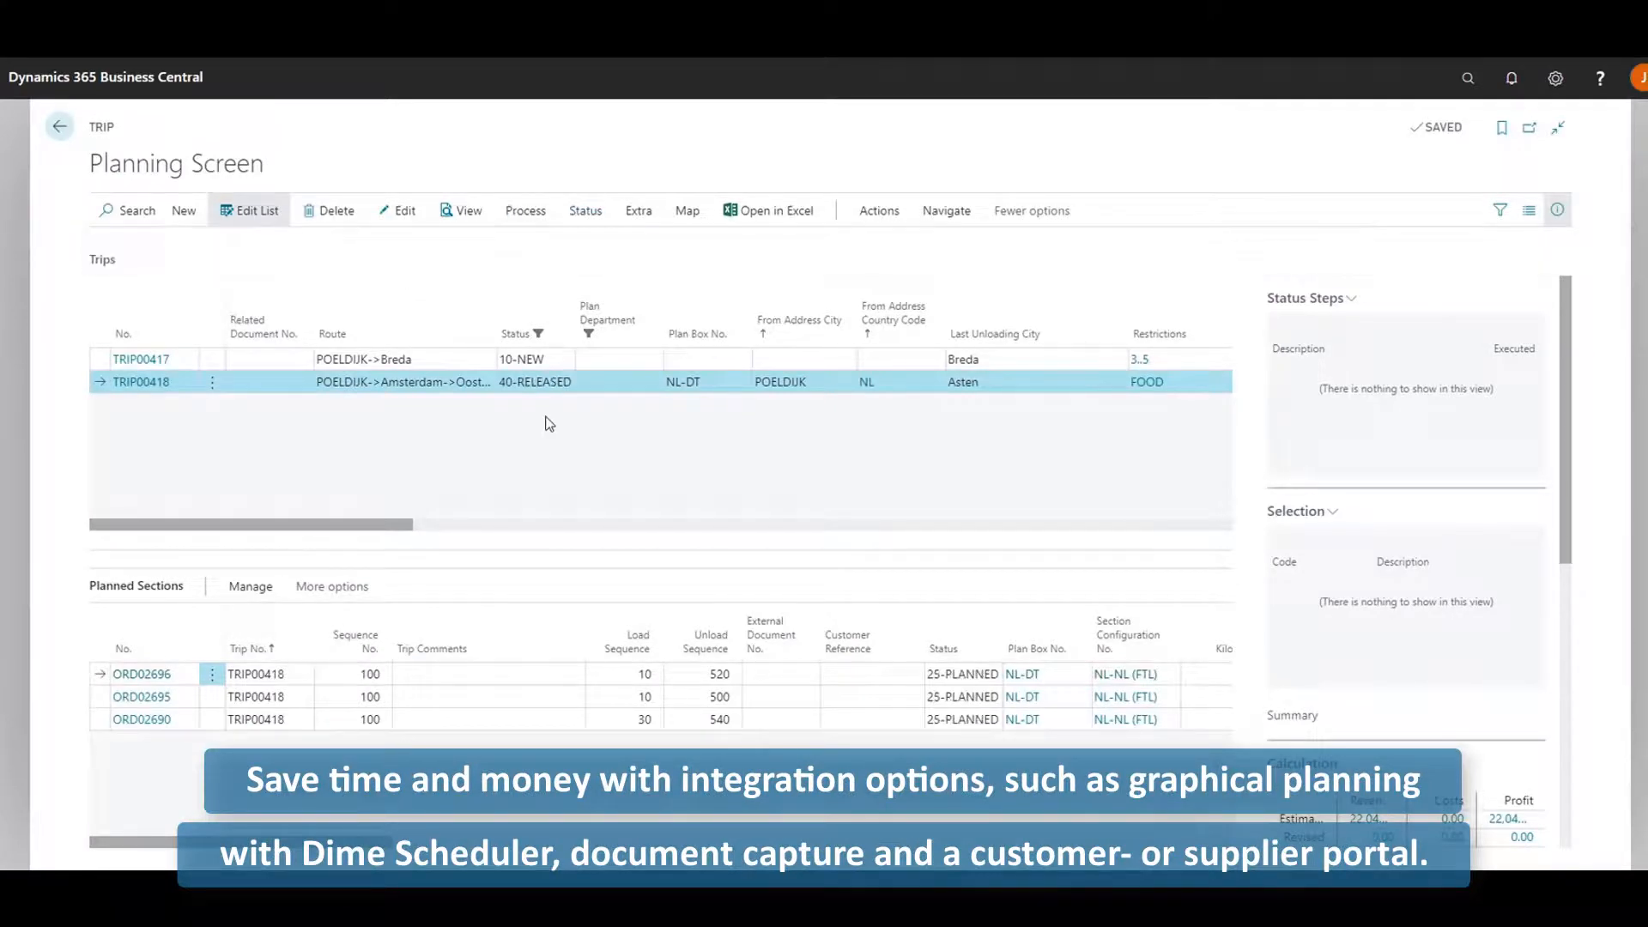
click(537, 335)
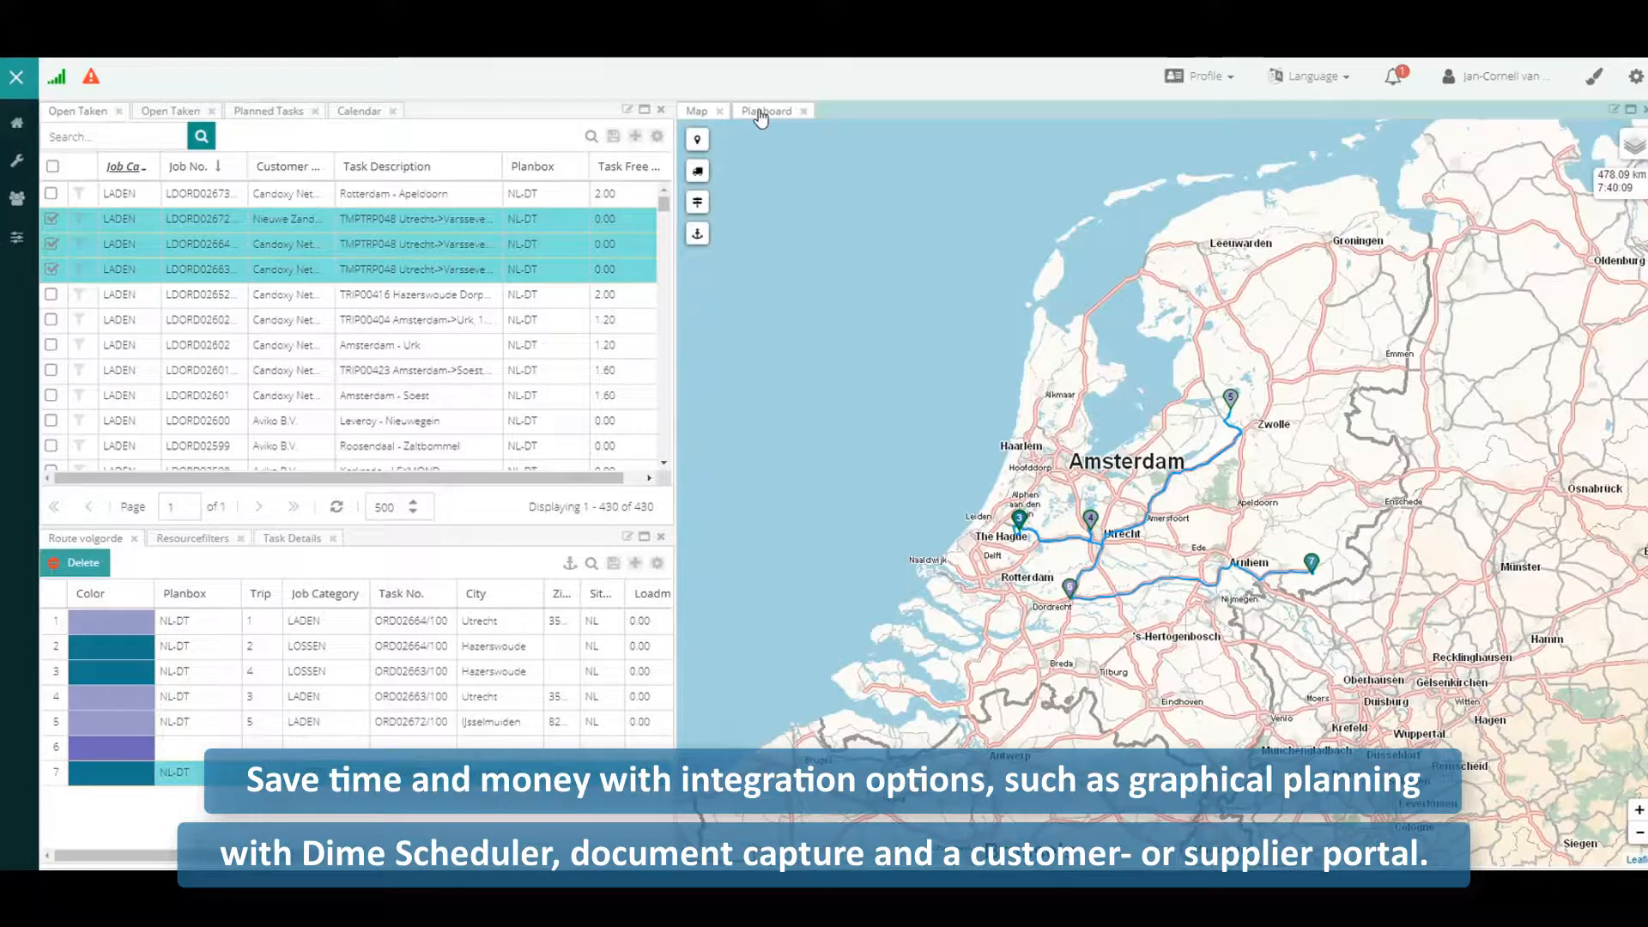
click(766, 110)
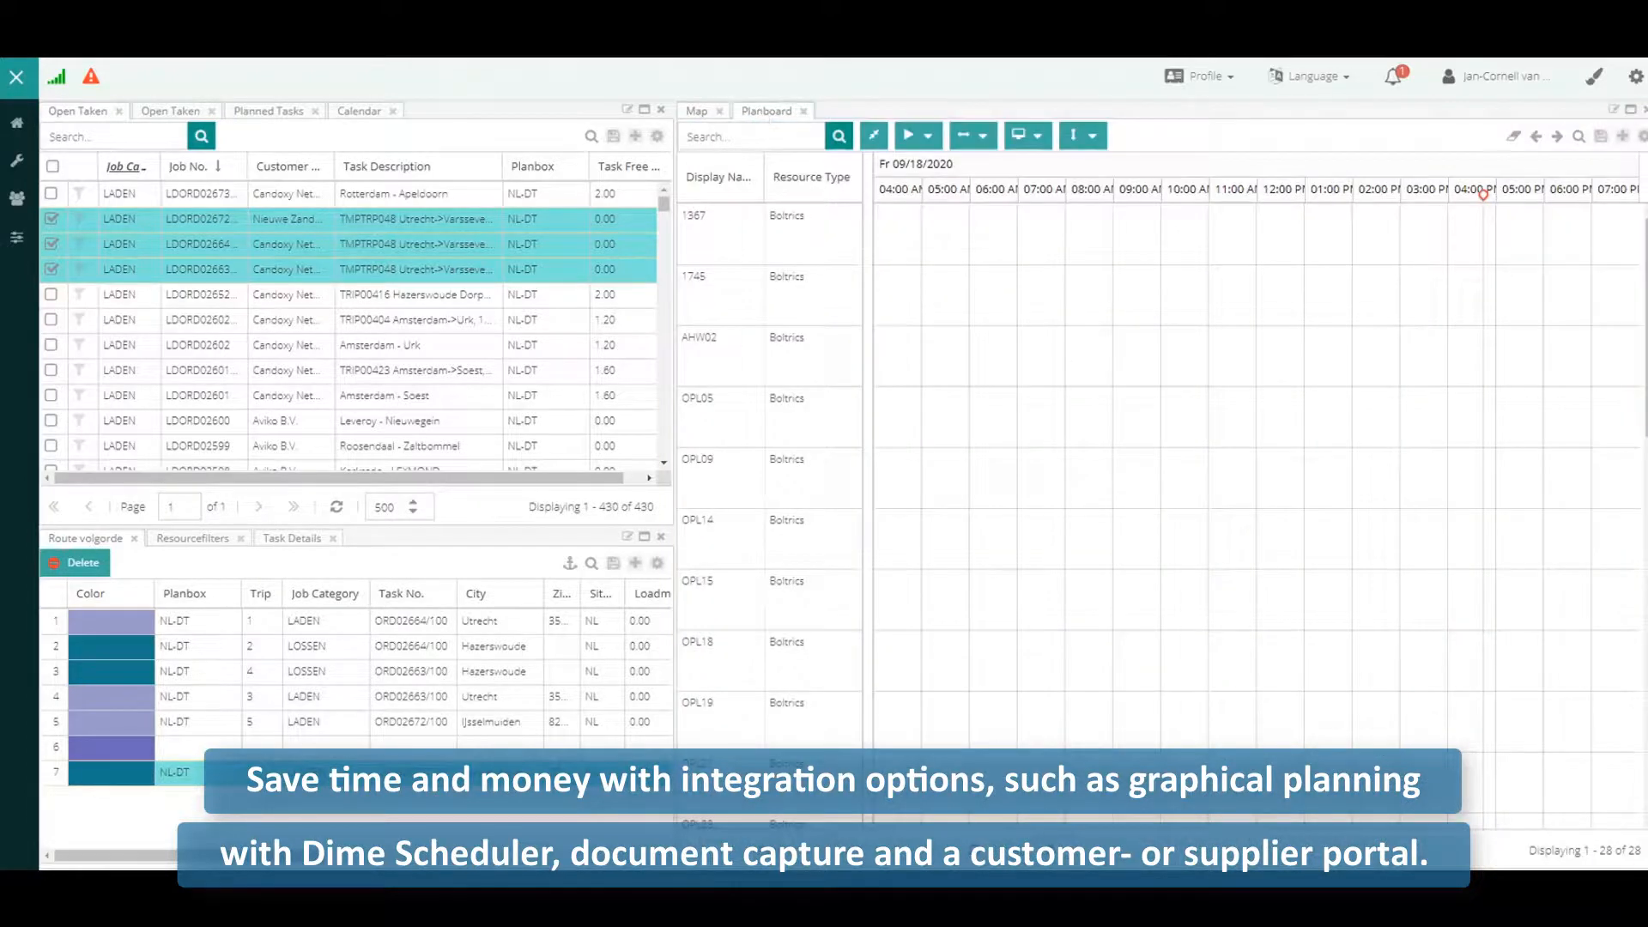